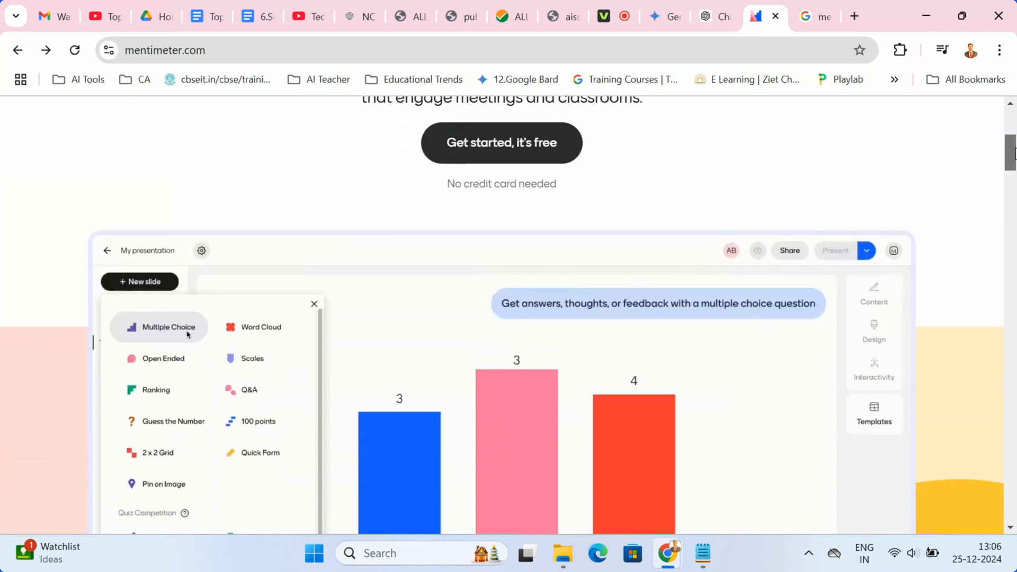
Step: Have Mentimeter's AI draft a client onboarding presentation and open it in the editor
scroll(down, 3)
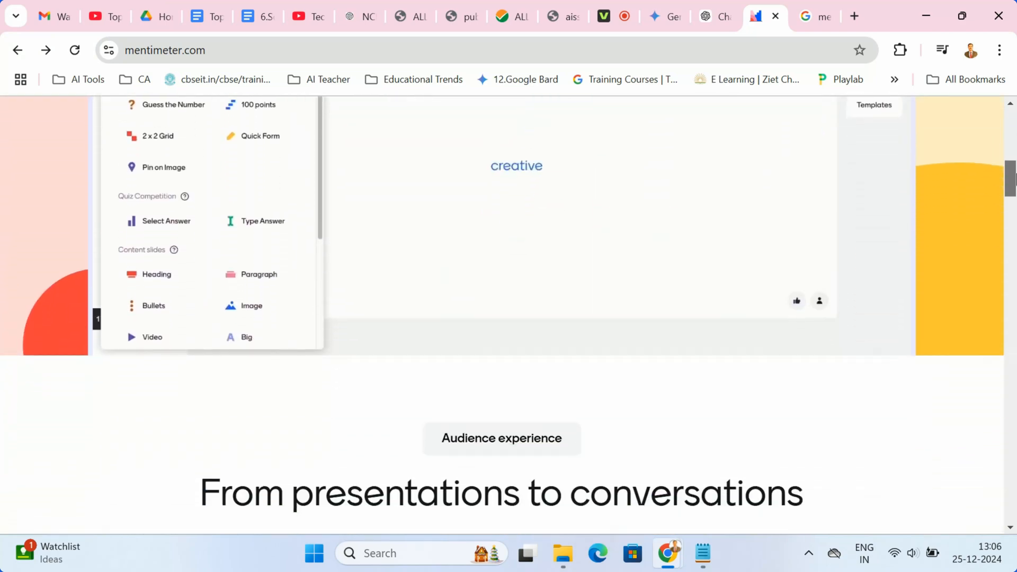
scroll(down, 3)
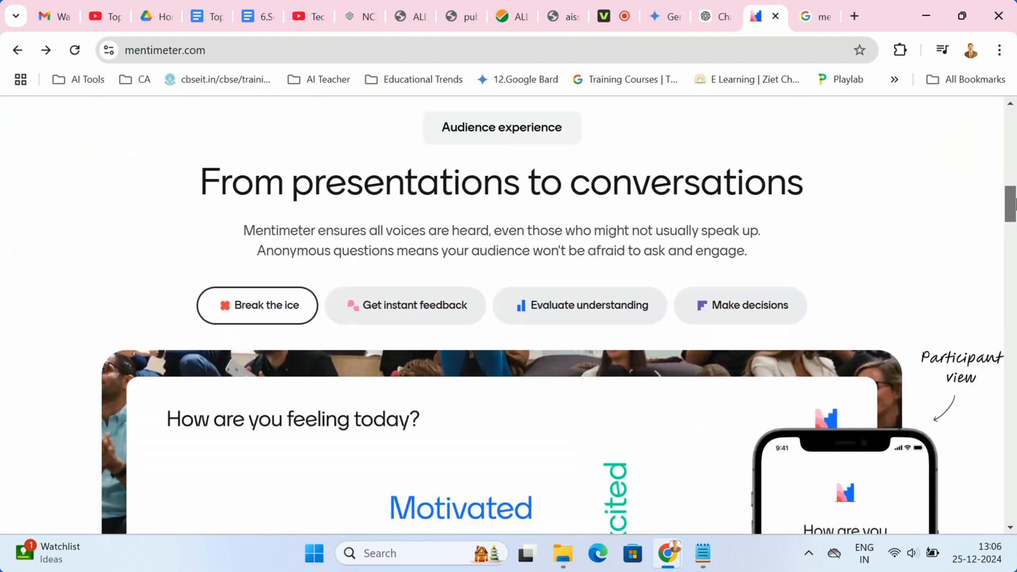
scroll(down, 3)
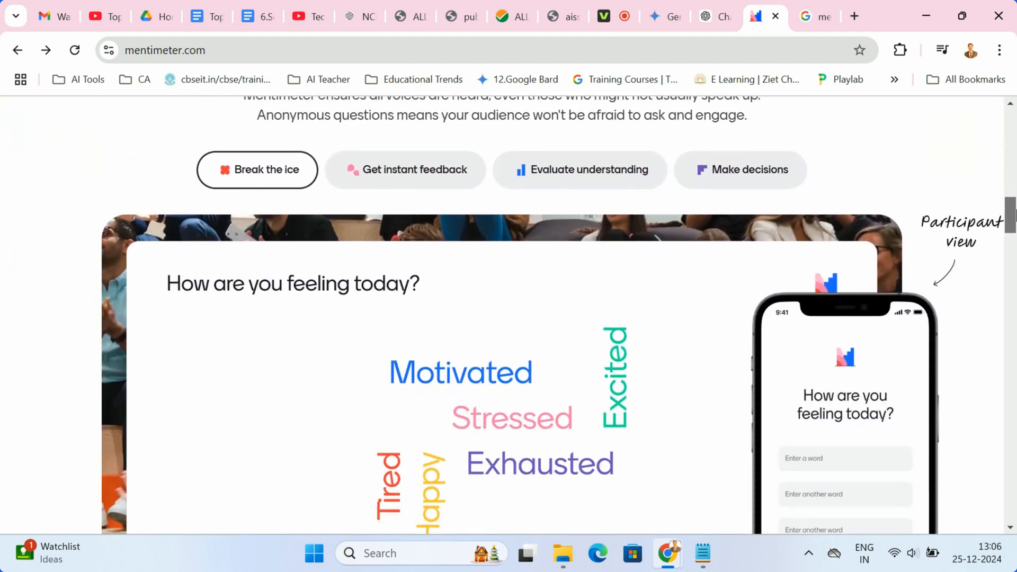
scroll(down, 3)
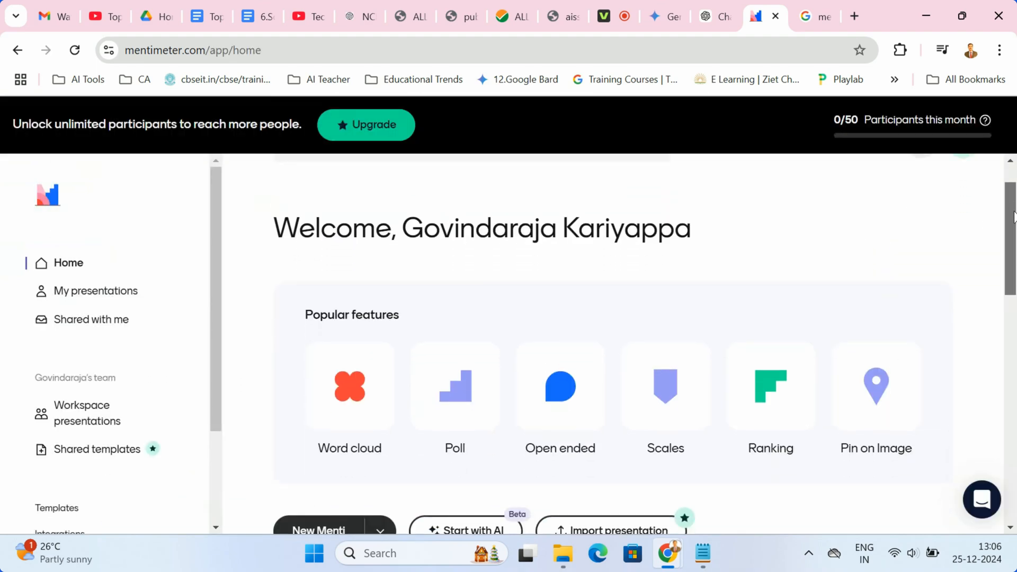
scroll(down, 3)
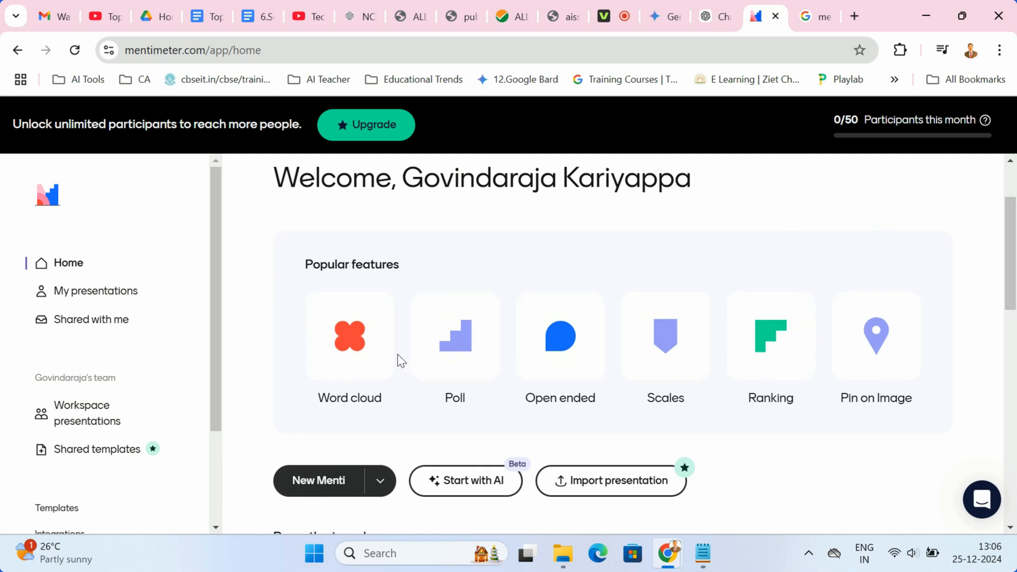
mouse_move(536, 358)
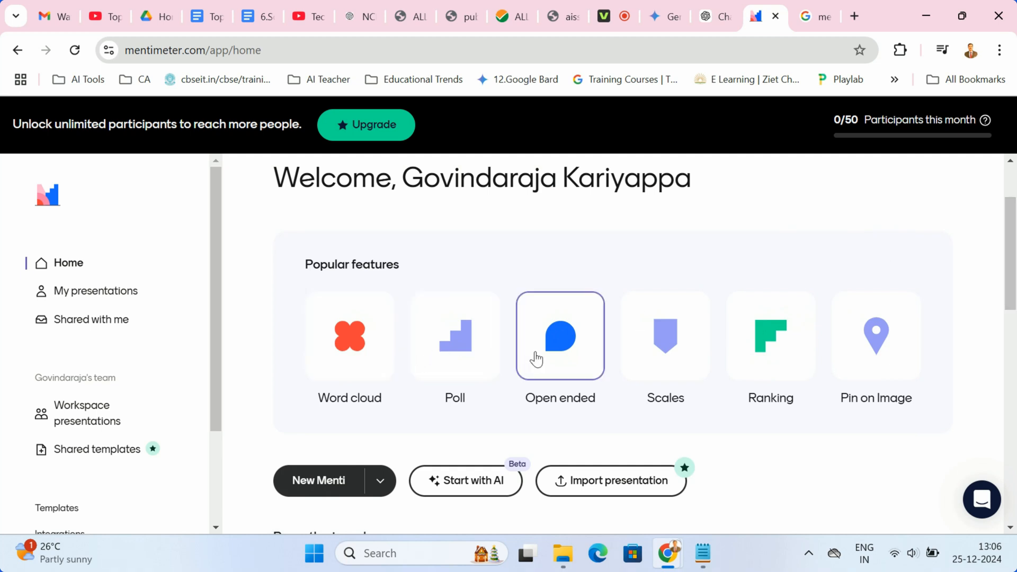
mouse_move(763, 360)
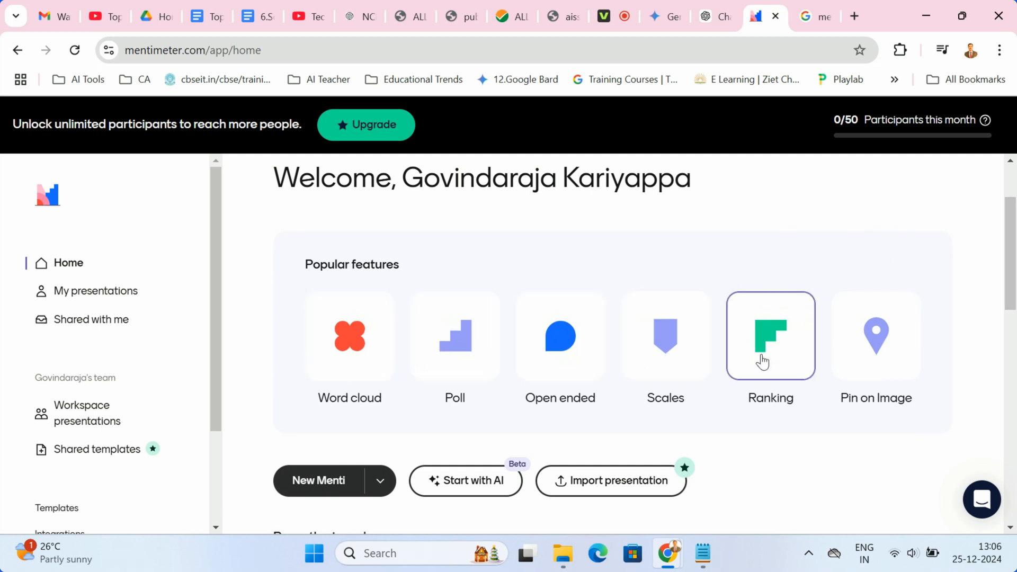
click(466, 481)
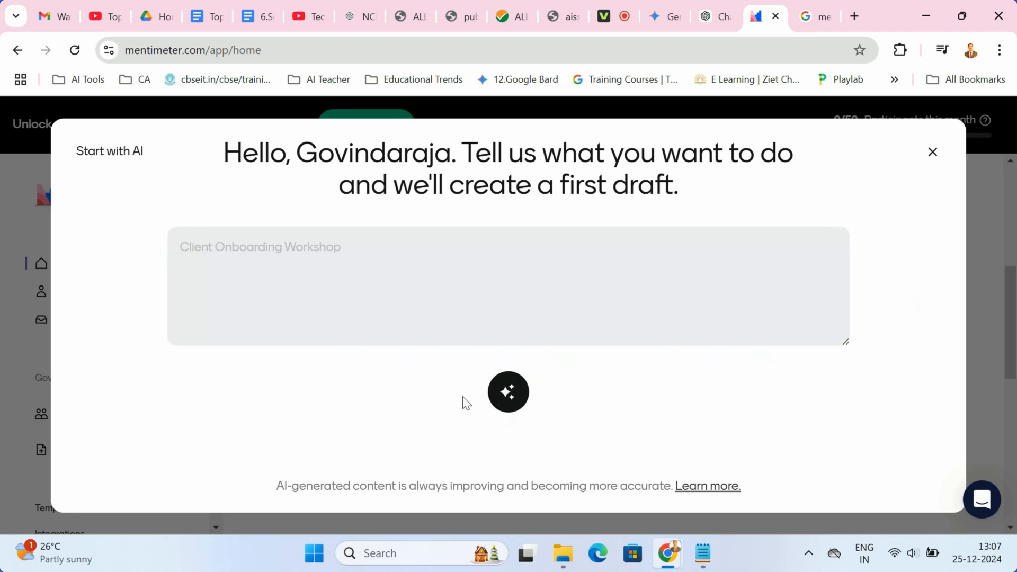
click(509, 392)
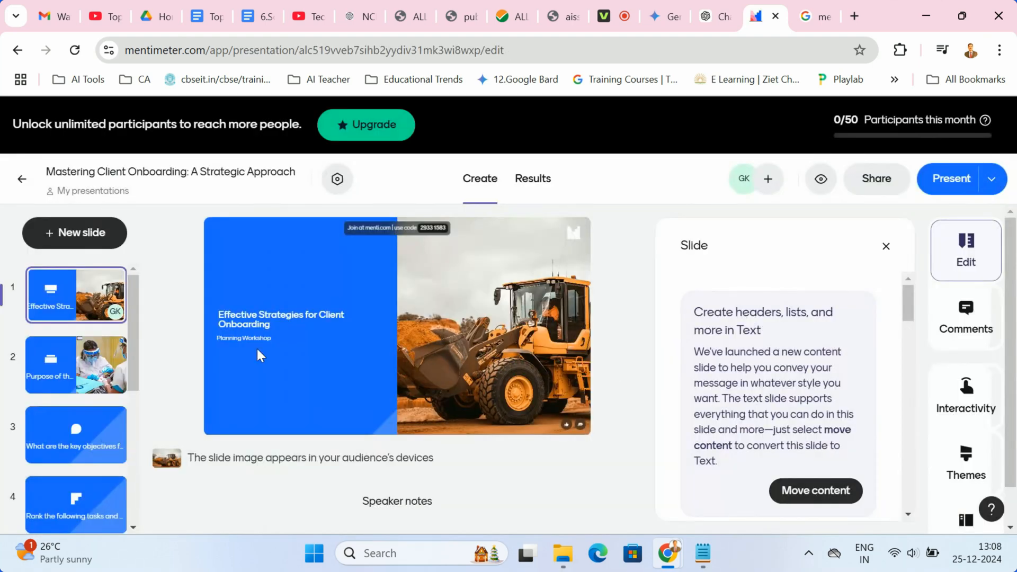
click(76, 364)
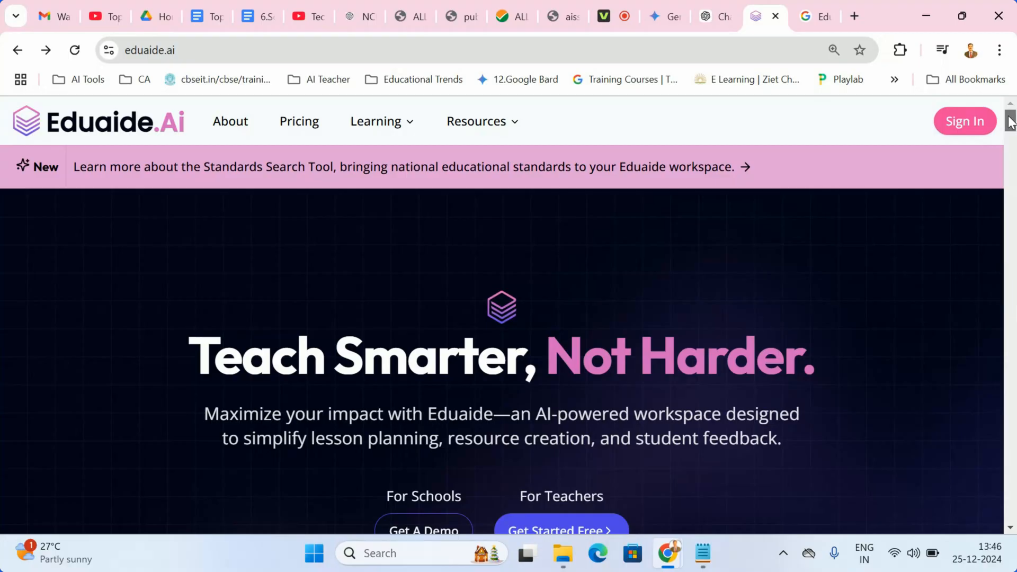
scroll(down, 3)
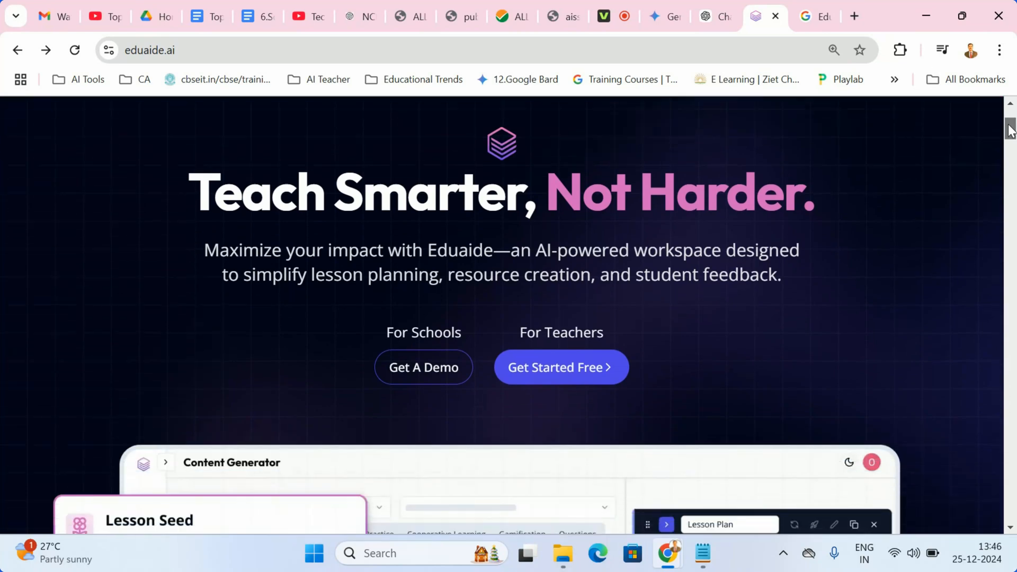
scroll(down, 3)
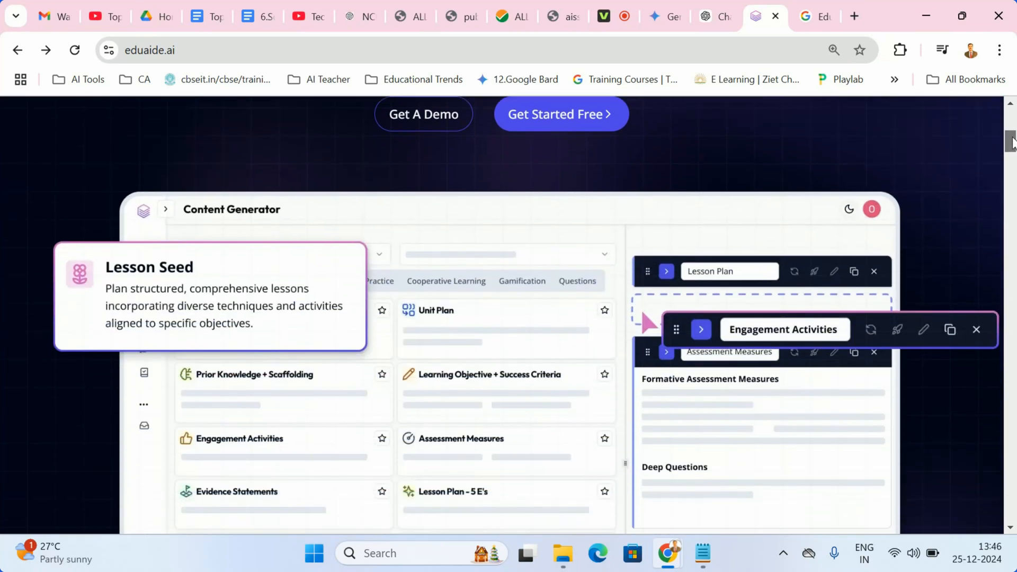
scroll(down, 3)
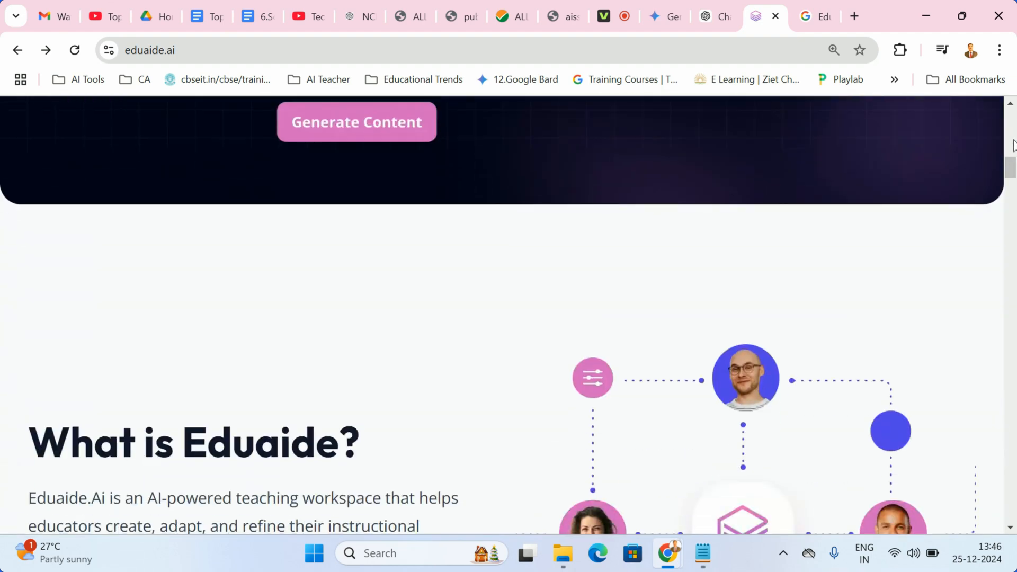
scroll(down, 3)
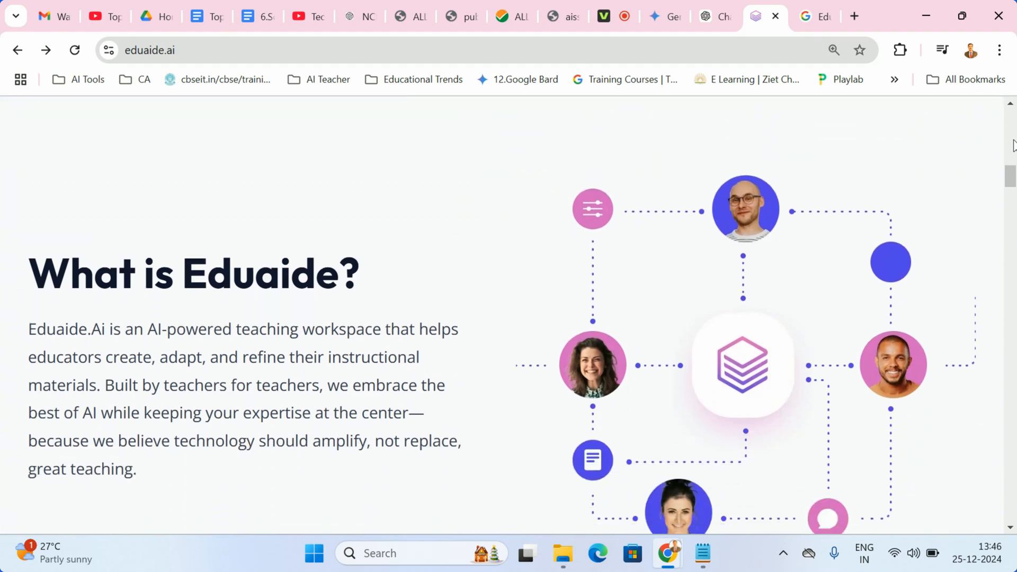
scroll(down, 3)
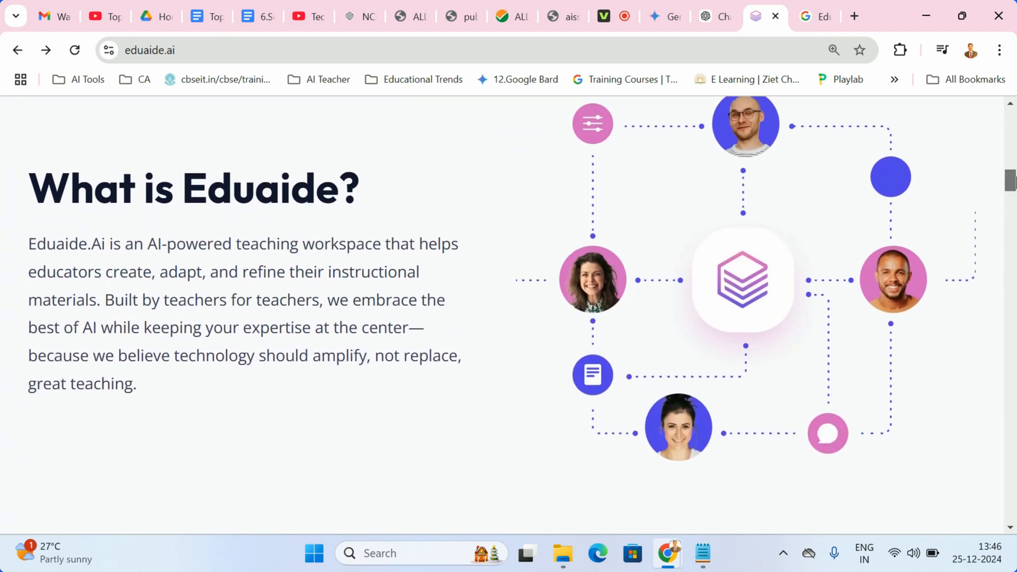
scroll(down, 3)
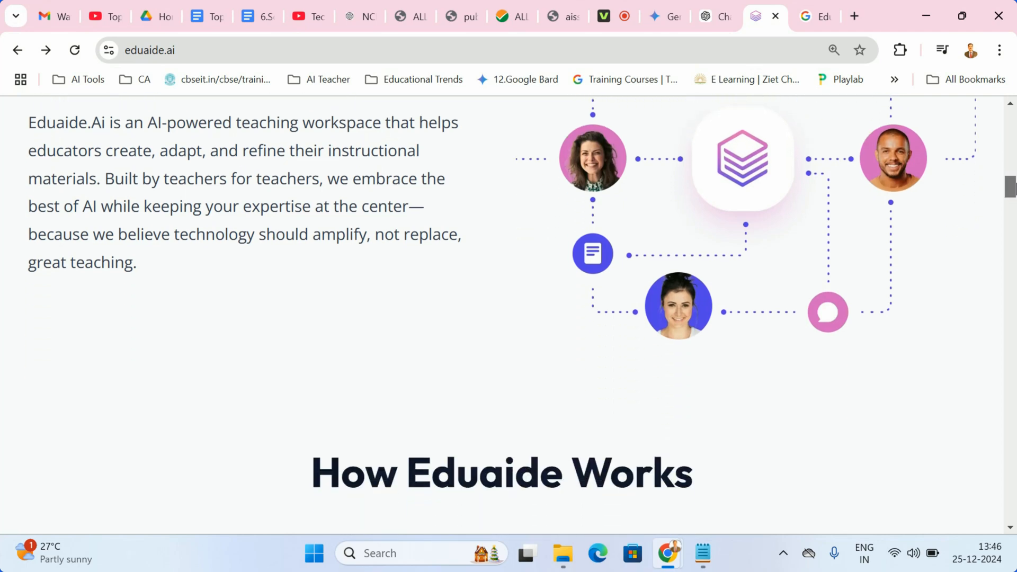
scroll(down, 3)
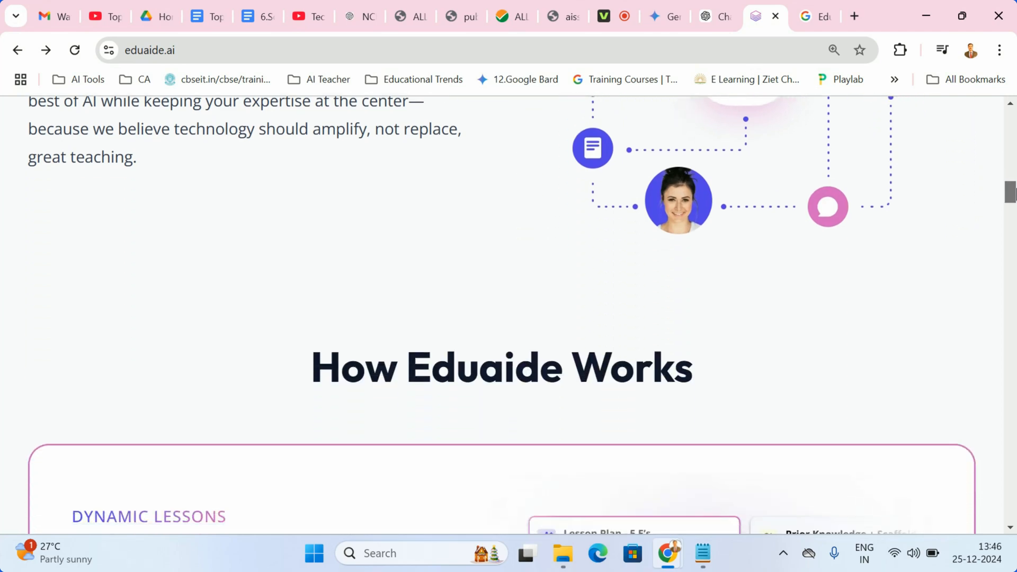
scroll(down, 3)
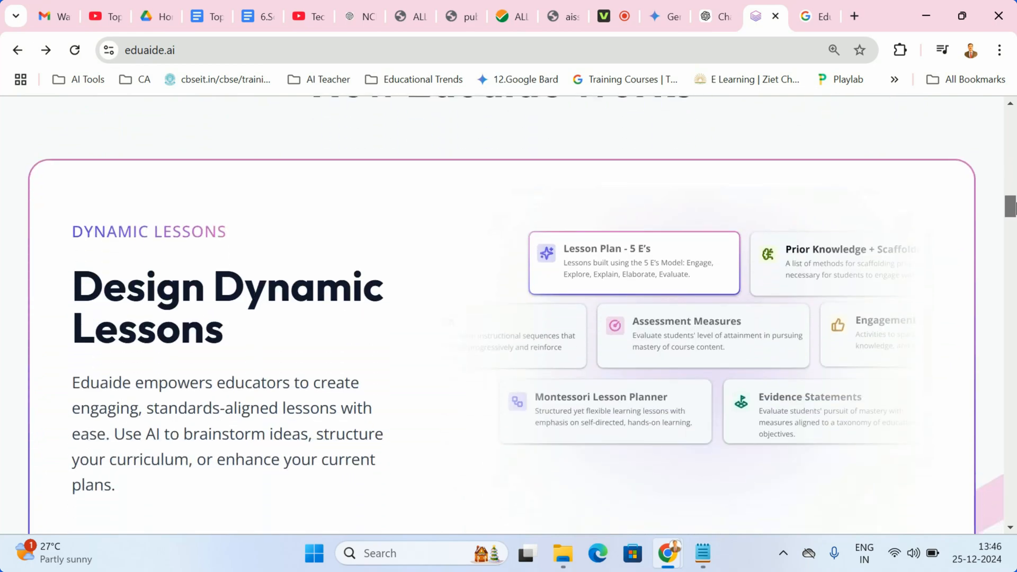
scroll(down, 3)
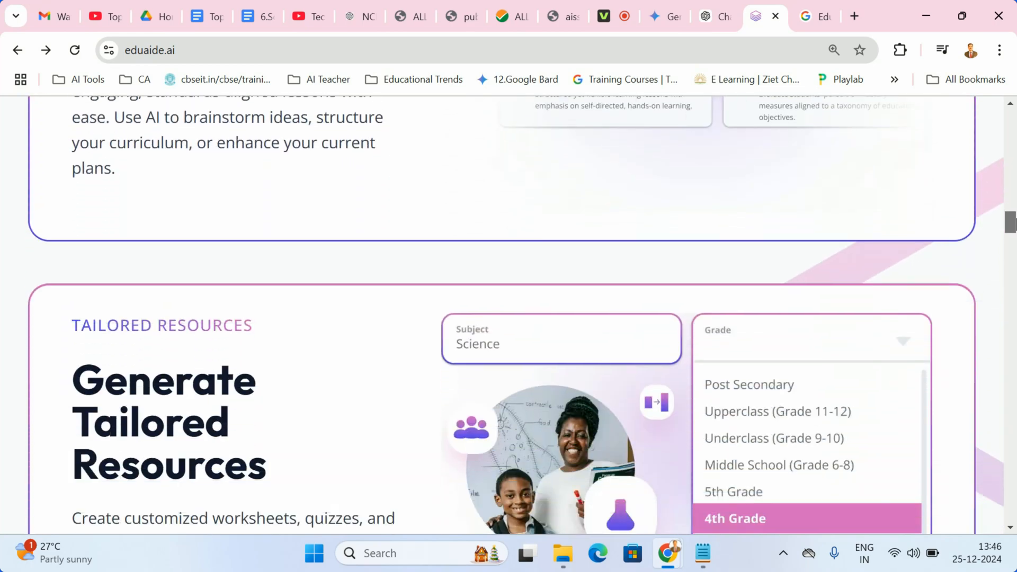
scroll(down, 3)
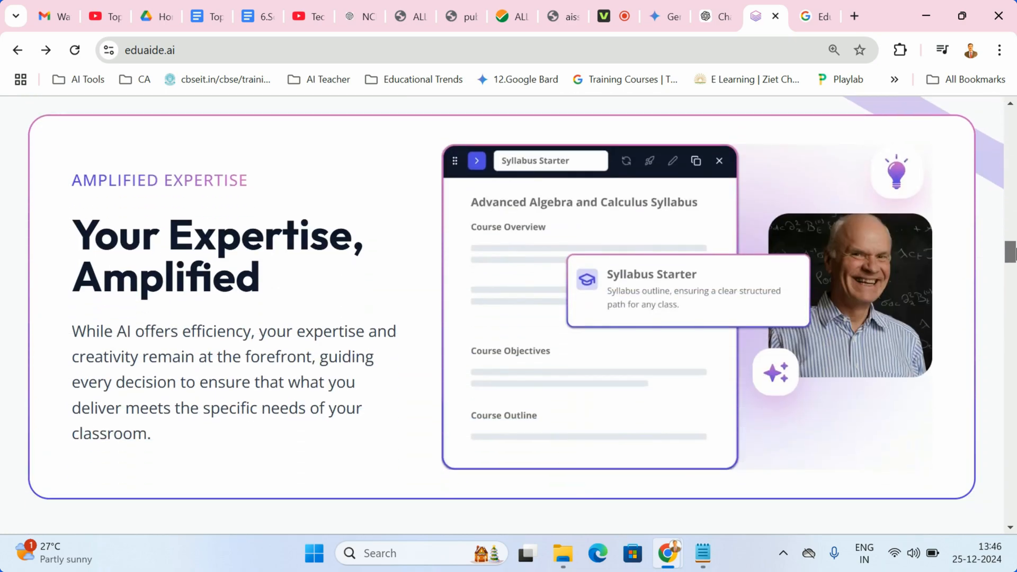
scroll(down, 3)
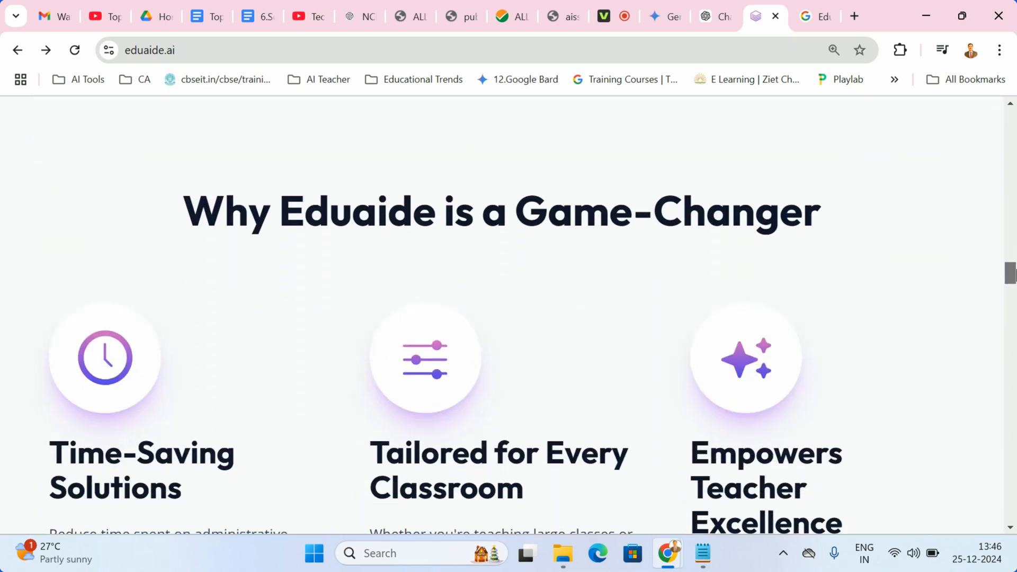
scroll(down, 3)
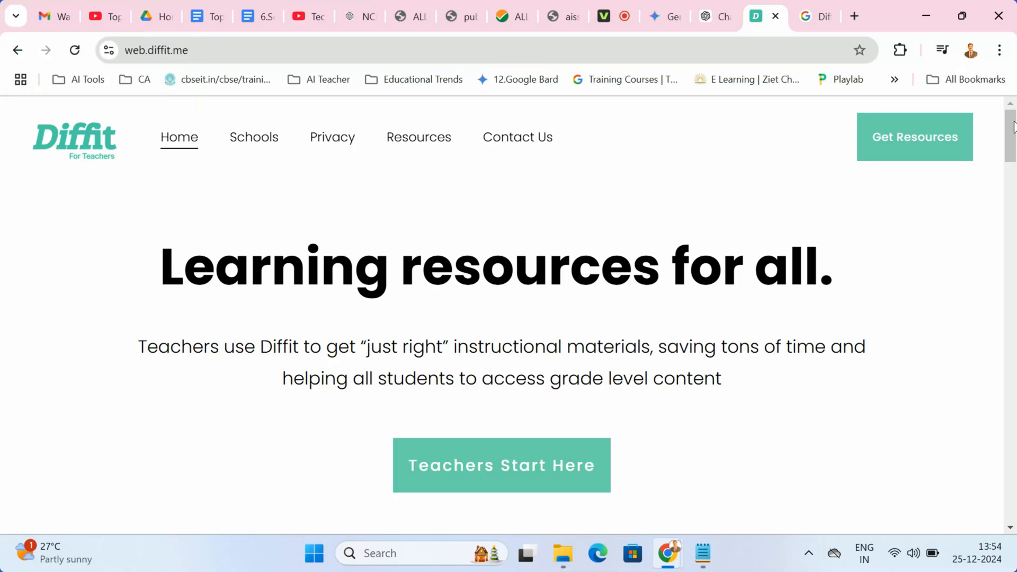
Step: Scroll the Diffit homepage down to the Student-Ready Activities and Featured templates
scroll(down, 3)
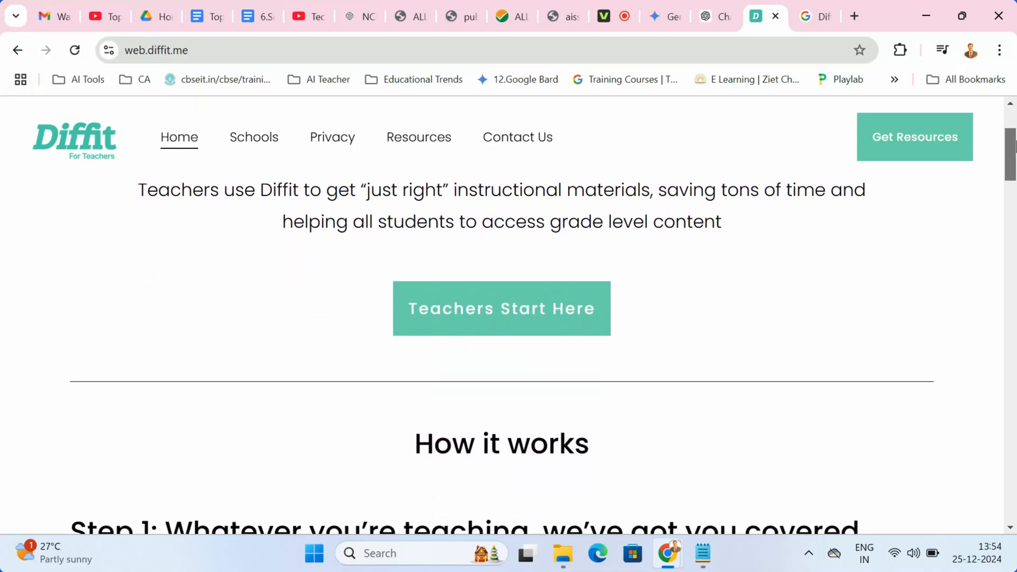
scroll(down, 3)
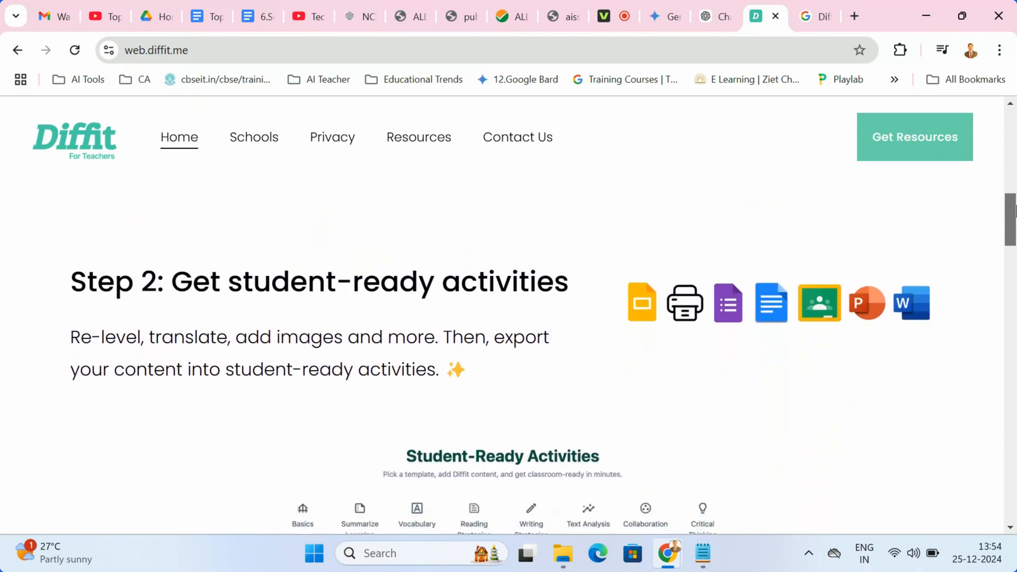
scroll(down, 3)
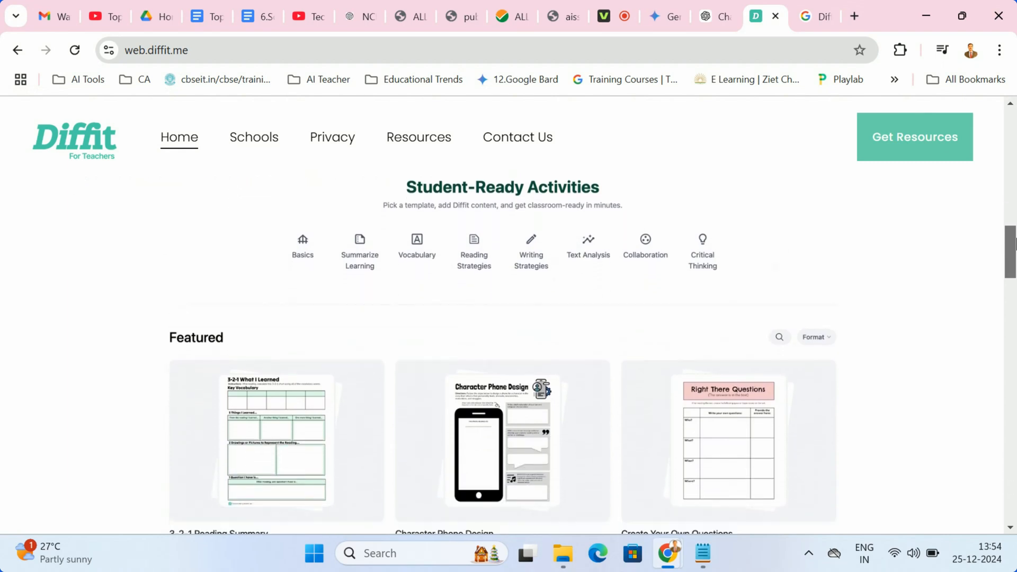
scroll(down, 3)
text(w)
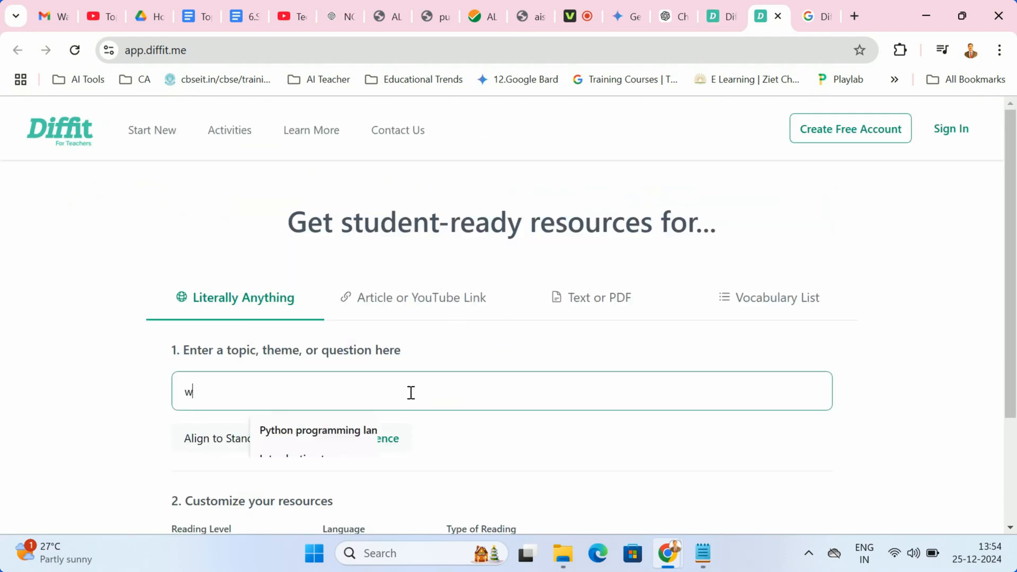
Step: Generate Diffit resources for 'water cycle' and scroll to the Adapted Reading Passage
text(ater cycle)
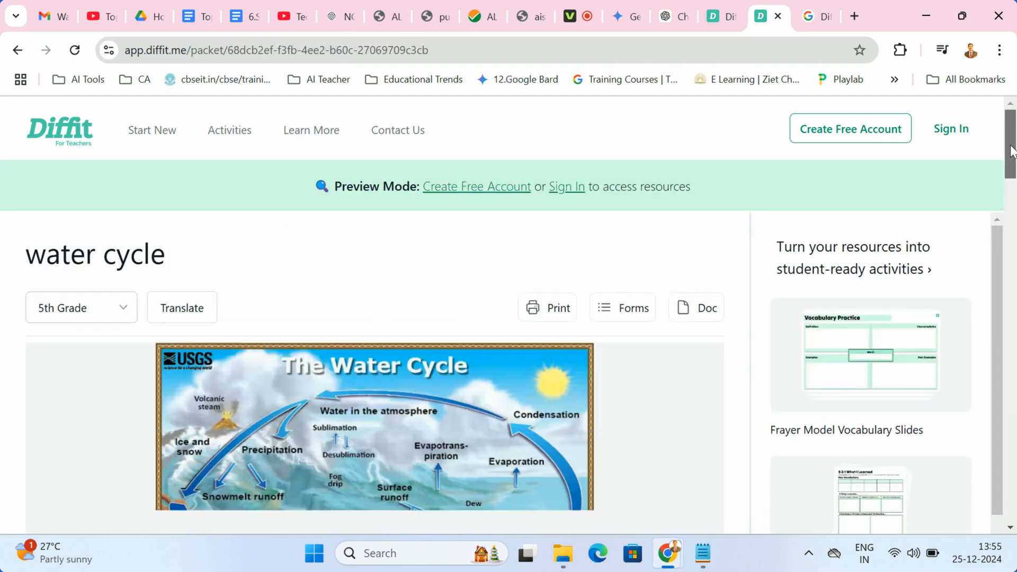
scroll(down, 3)
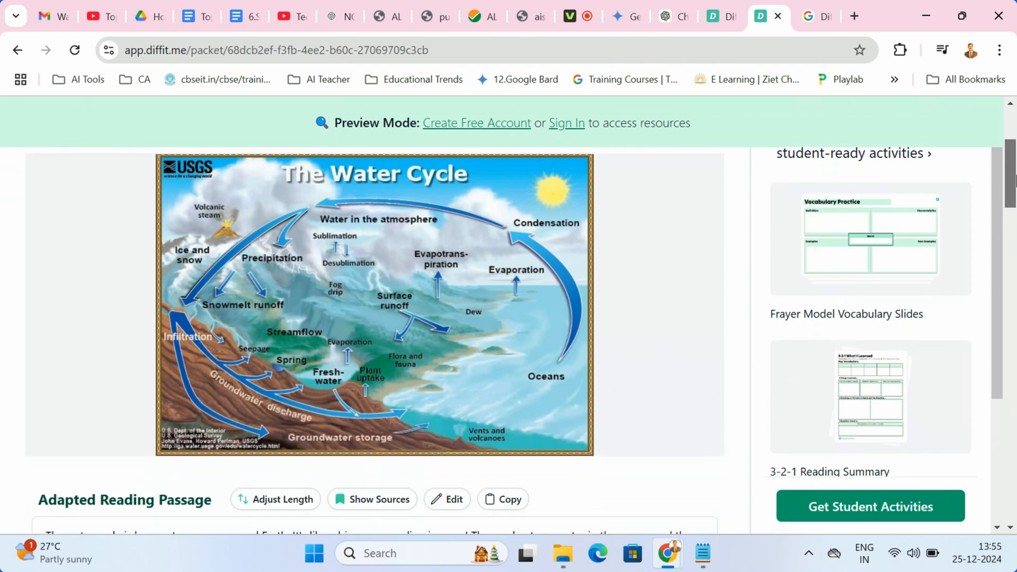
scroll(down, 3)
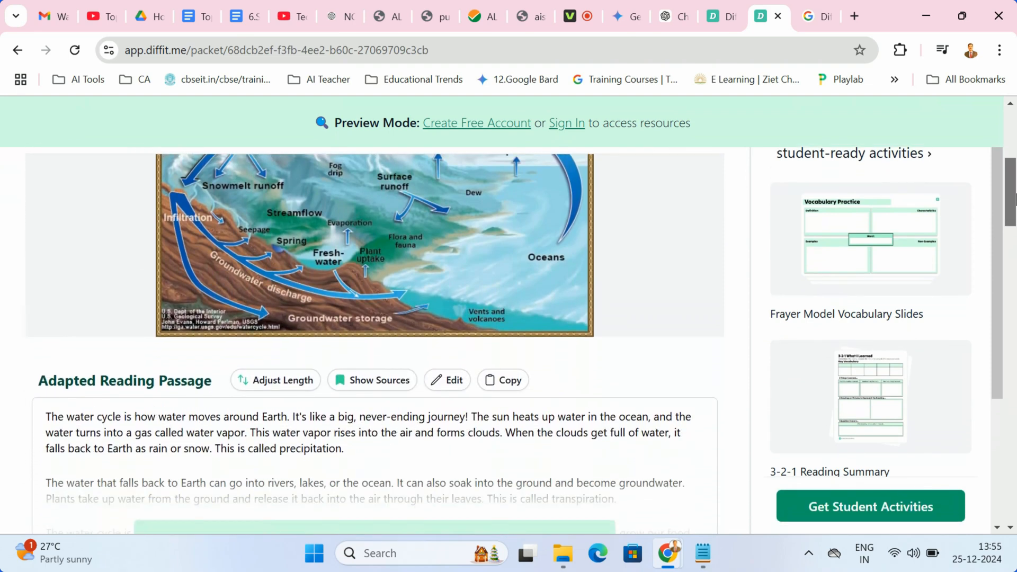
scroll(down, 3)
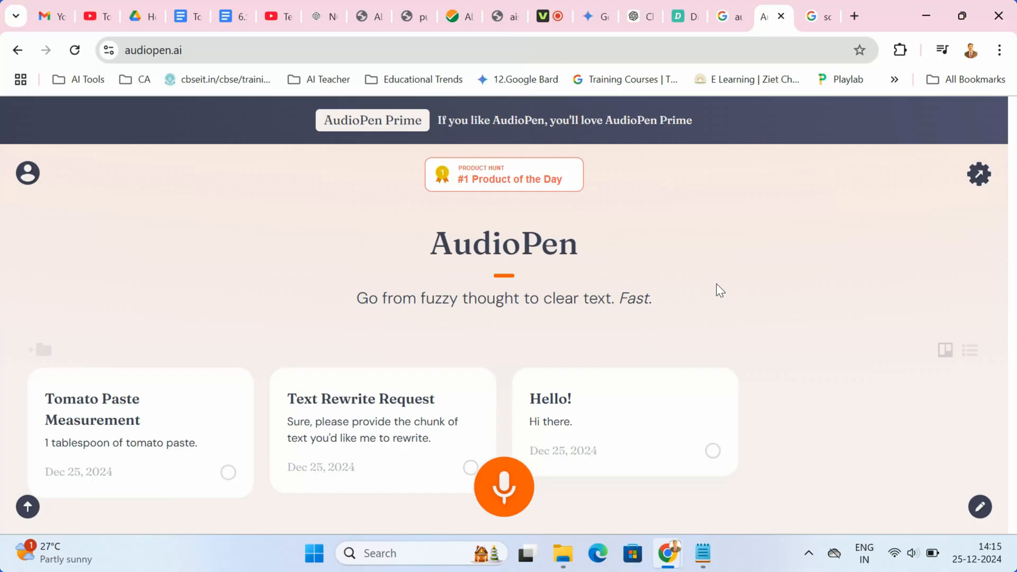
Step: Record a spoken AudioPen note and stop it so it is transcribed into text
scroll(down, 3)
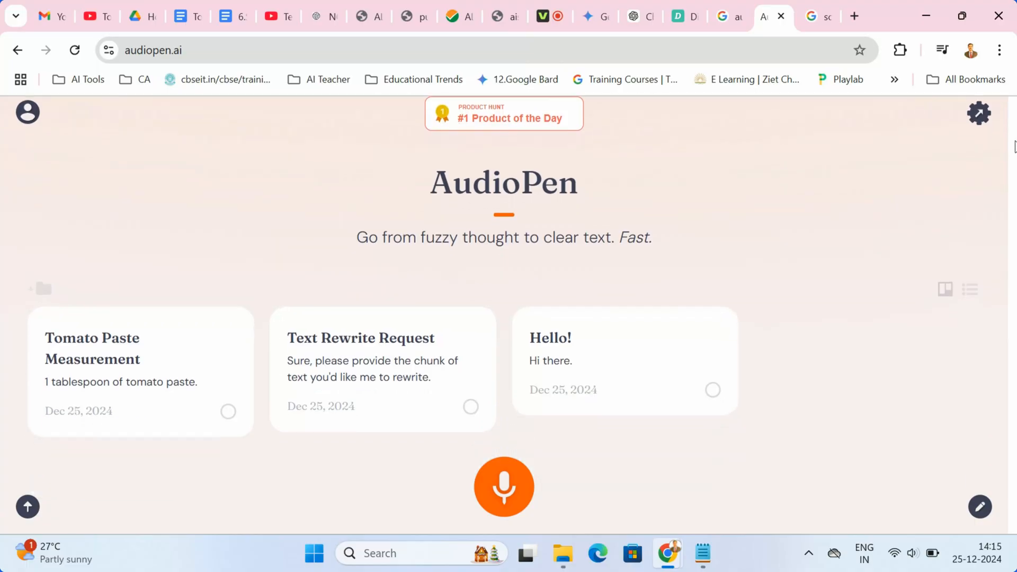
click(505, 487)
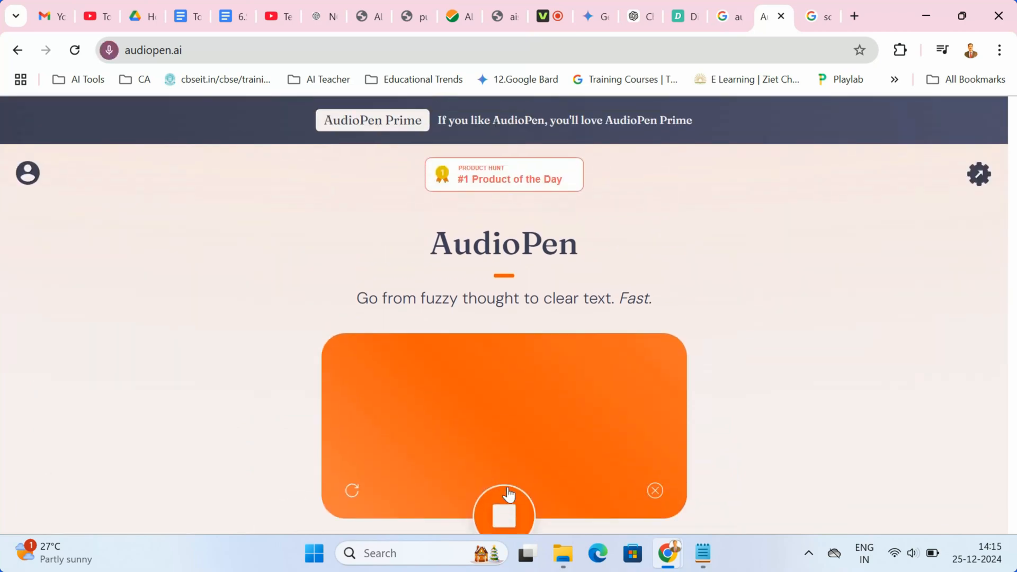
click(504, 513)
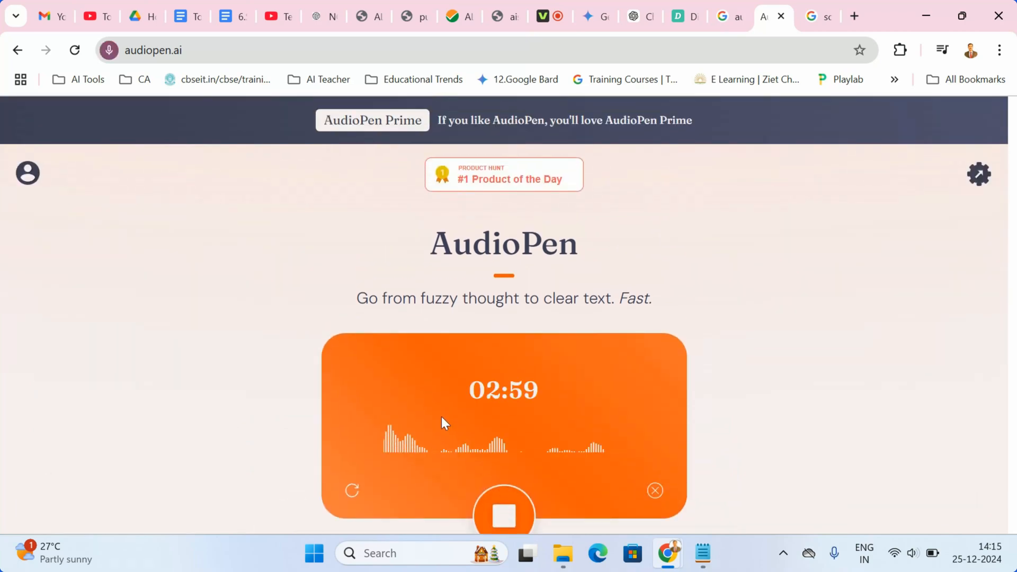
click(504, 514)
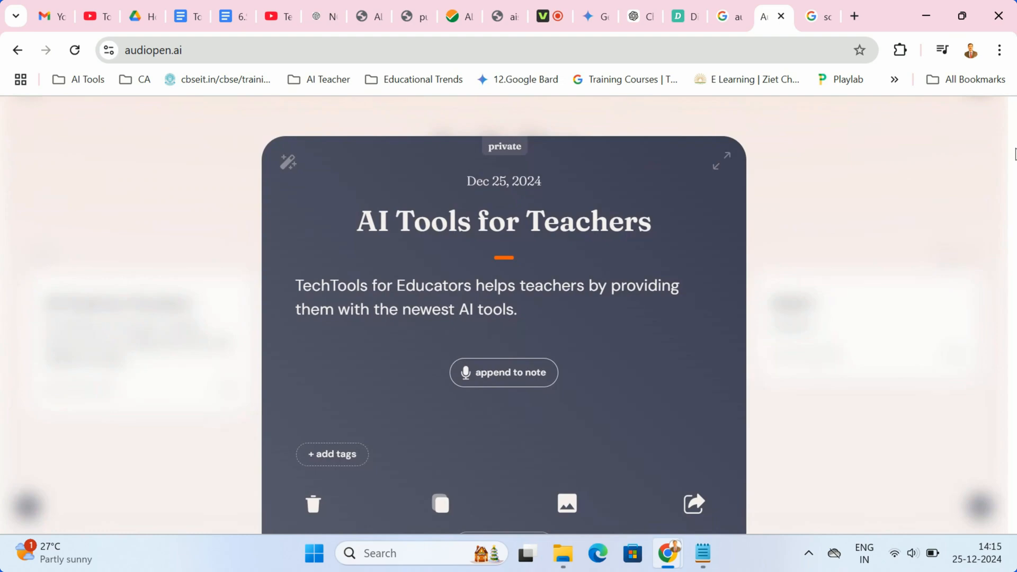
mouse_move(657, 330)
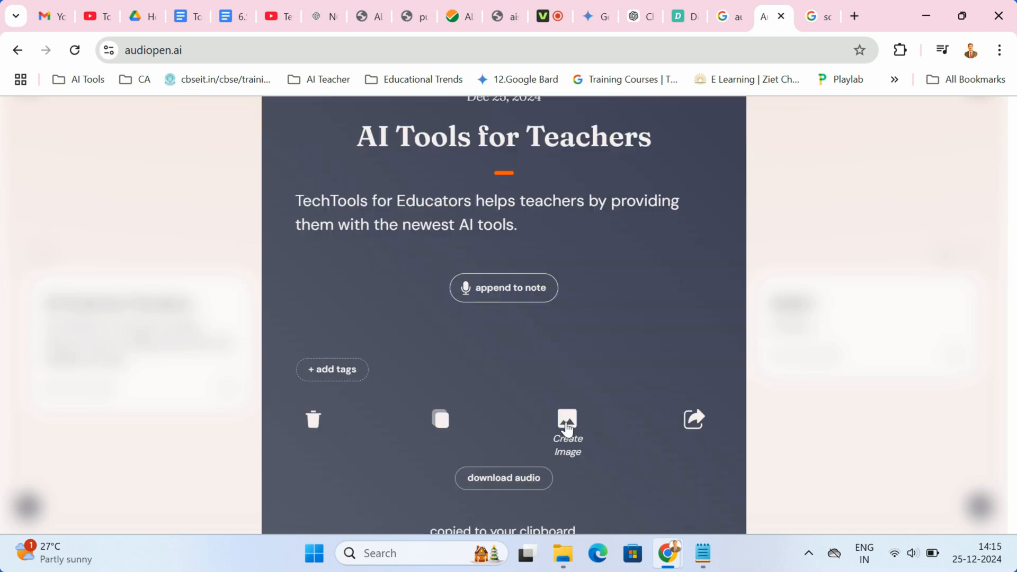
Step: Create a shareable image of the AI Tools for Teachers note and share it
click(567, 420)
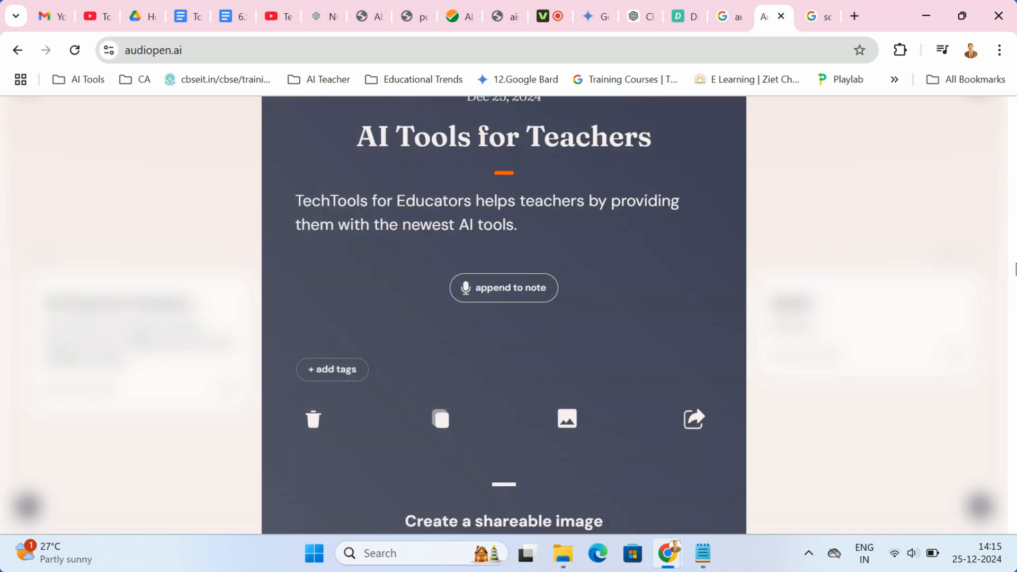
scroll(down, 3)
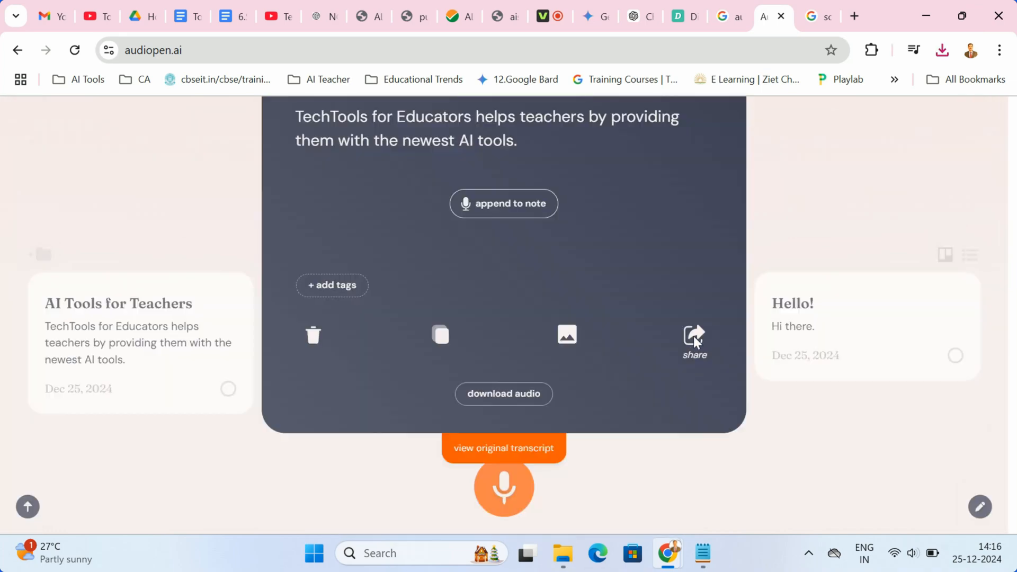
click(693, 336)
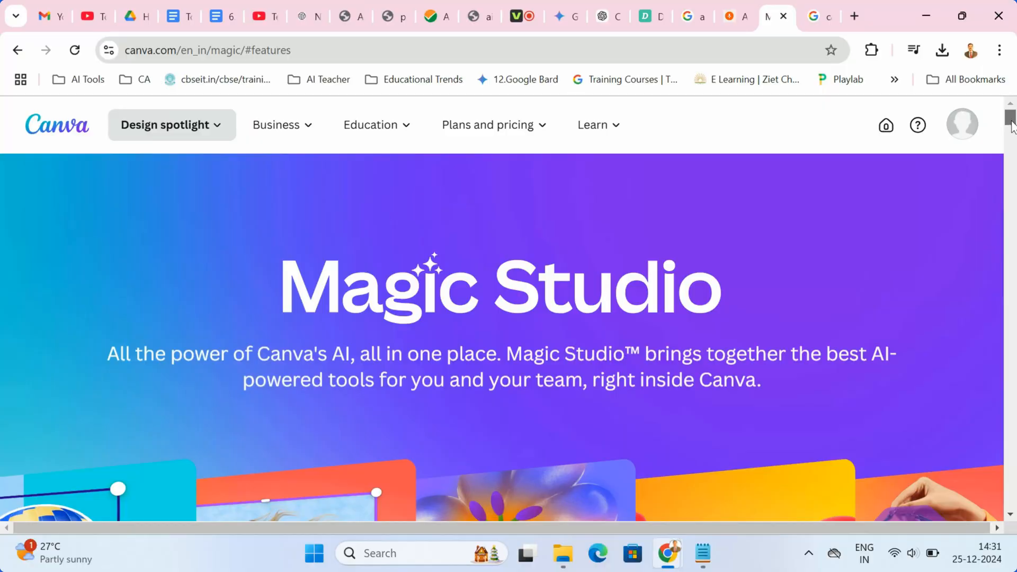
Step: Scroll Canva's Magic Studio page past Dream Lab, Magic Resize and Magic Media to Magic Expand
scroll(down, 3)
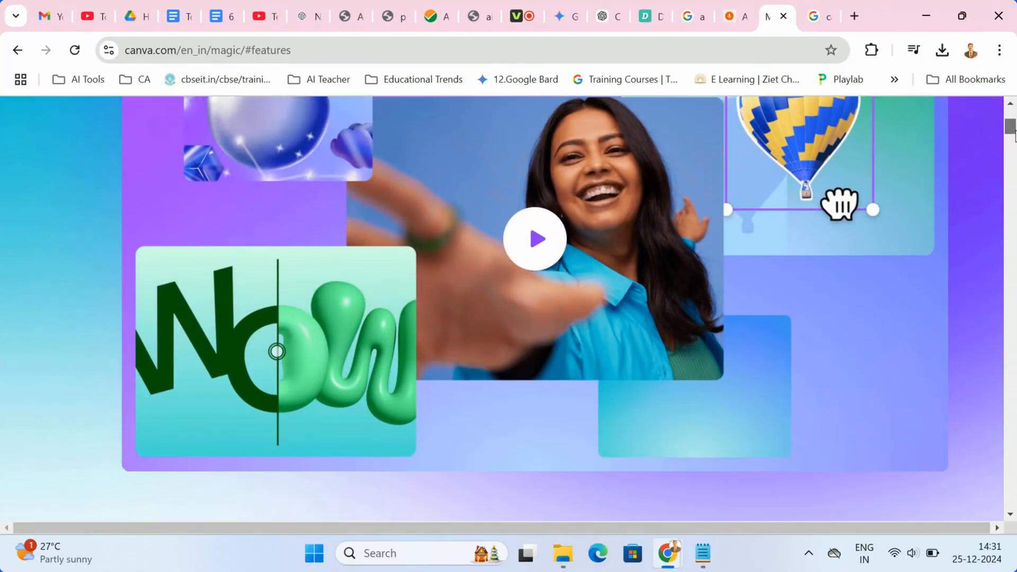
scroll(down, 3)
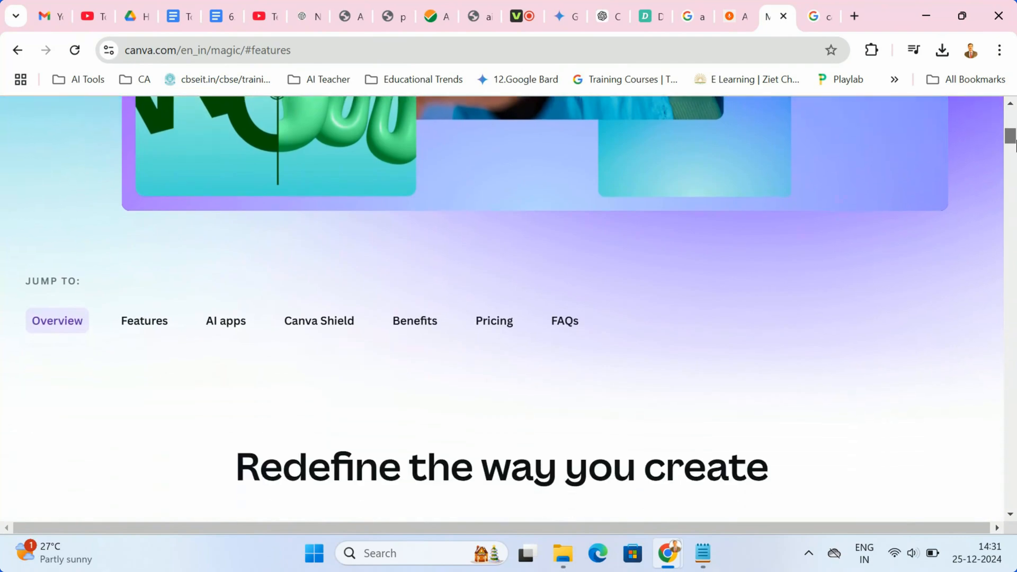
scroll(down, 3)
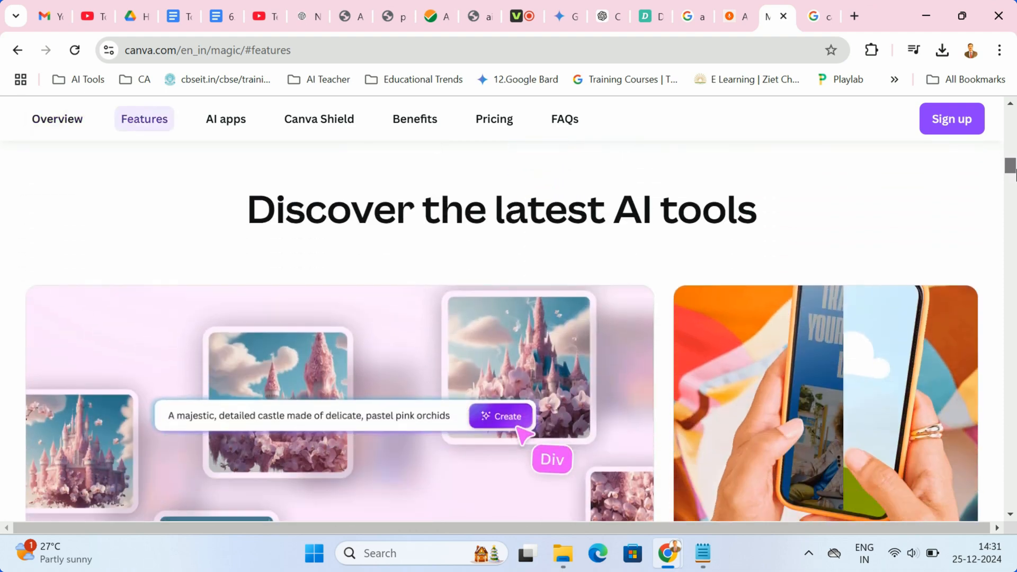
scroll(down, 3)
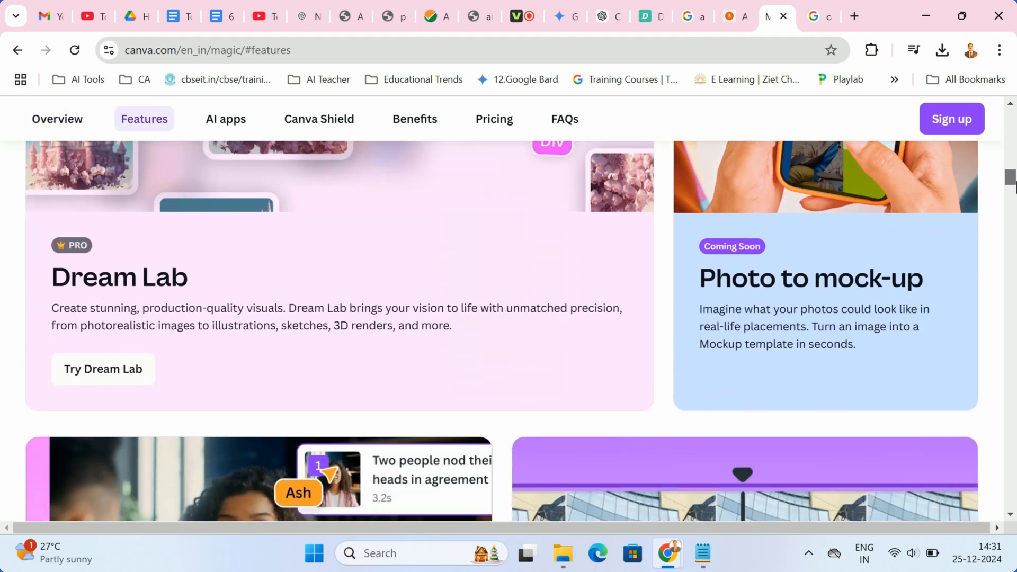
scroll(down, 3)
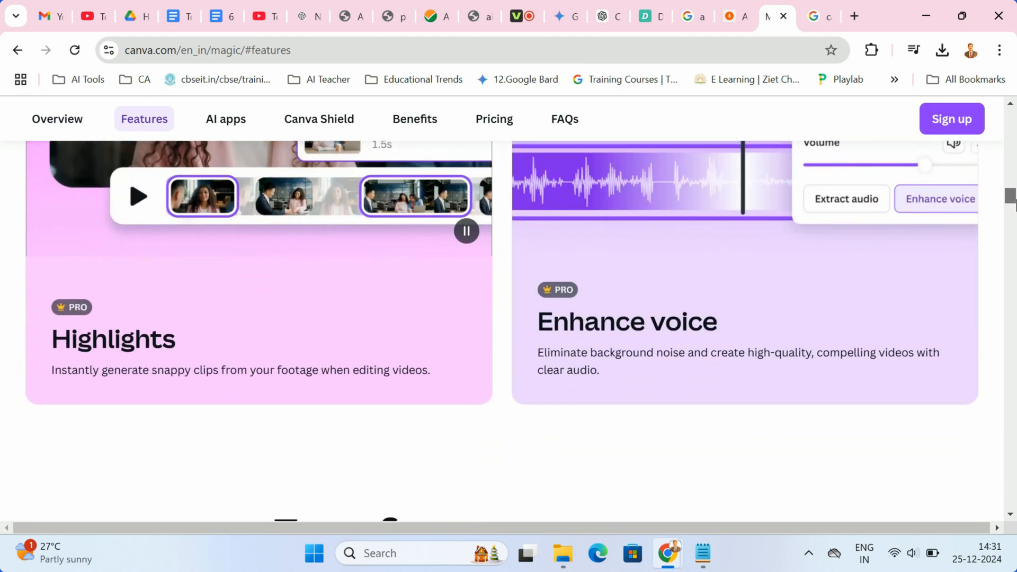
scroll(down, 3)
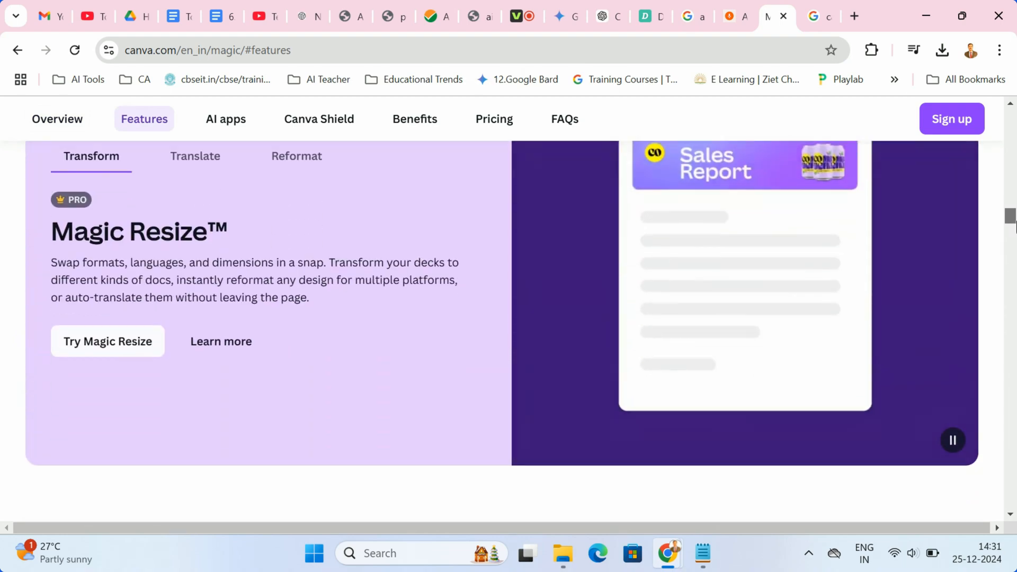
scroll(down, 3)
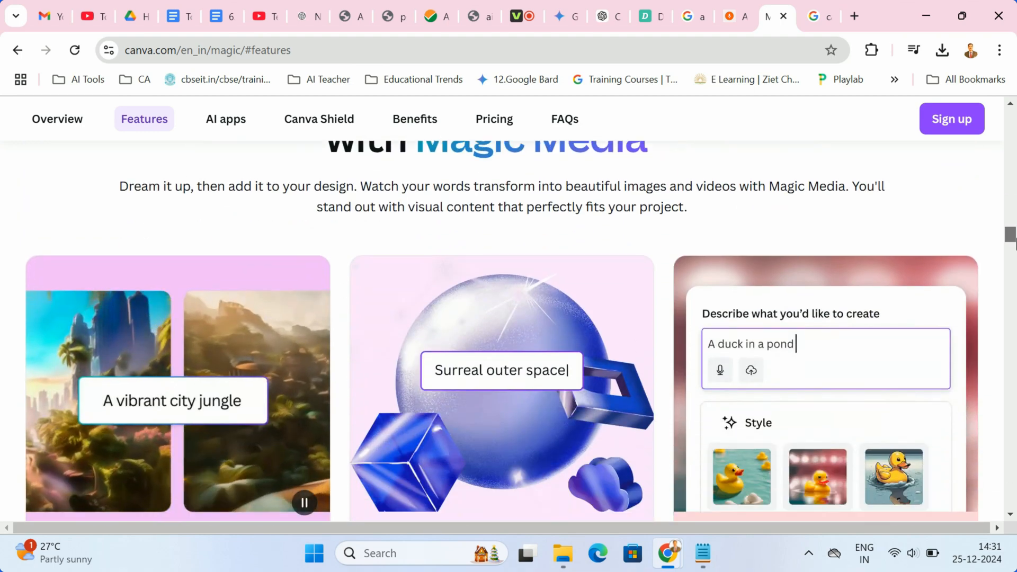
scroll(down, 3)
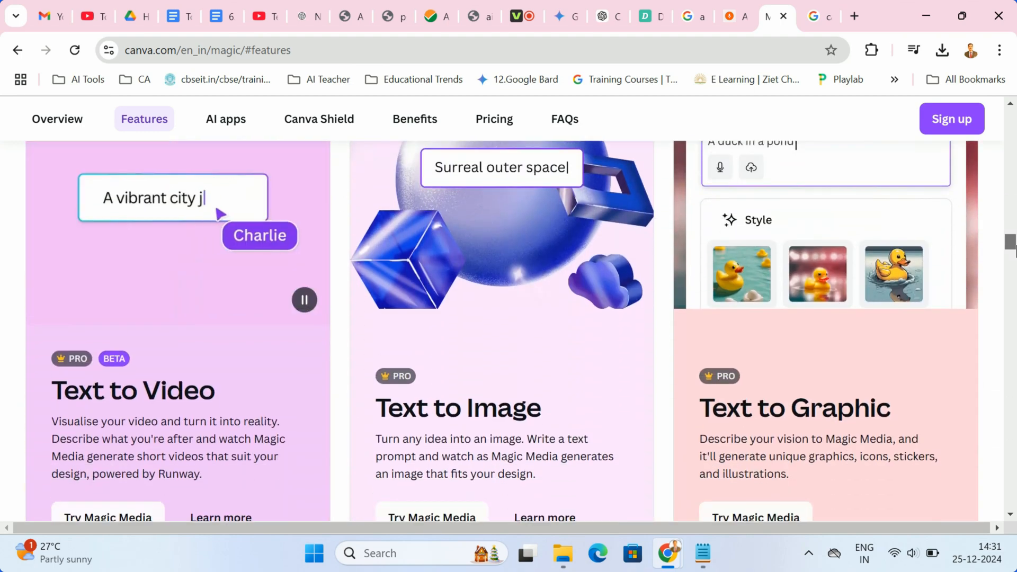
scroll(down, 3)
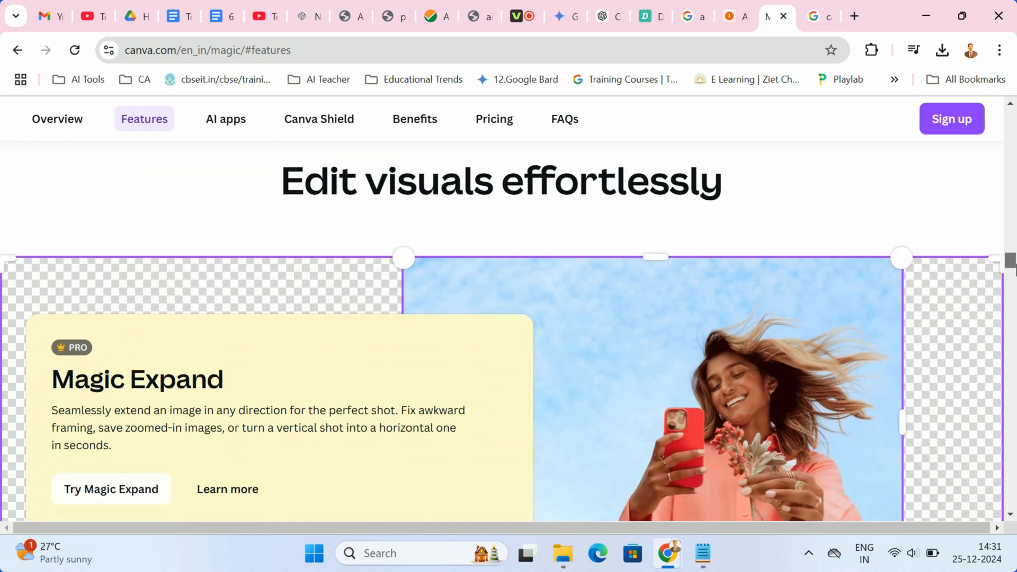
scroll(down, 3)
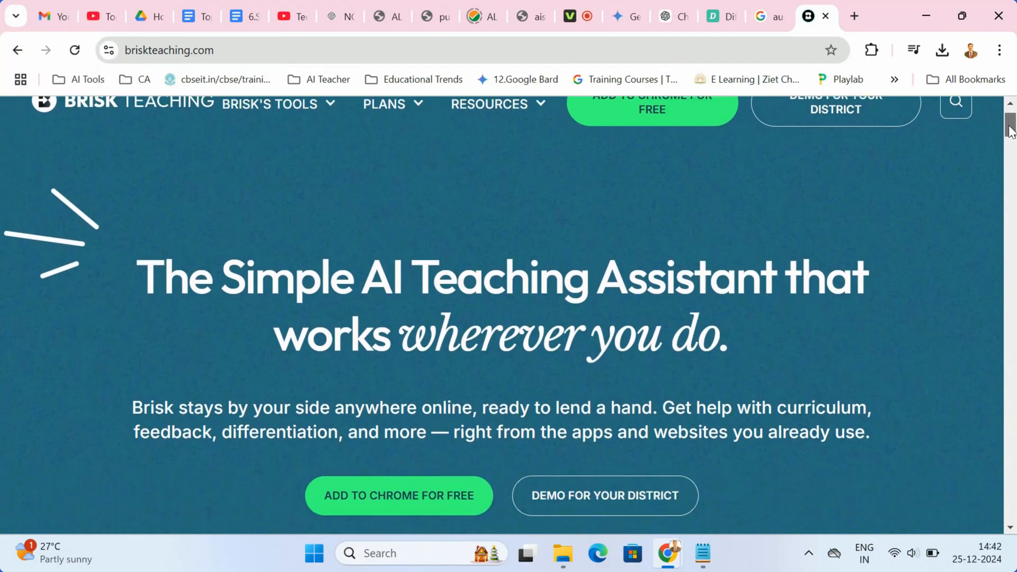
Step: Scroll the Brisk Teaching homepage down to its Create content section
scroll(down, 3)
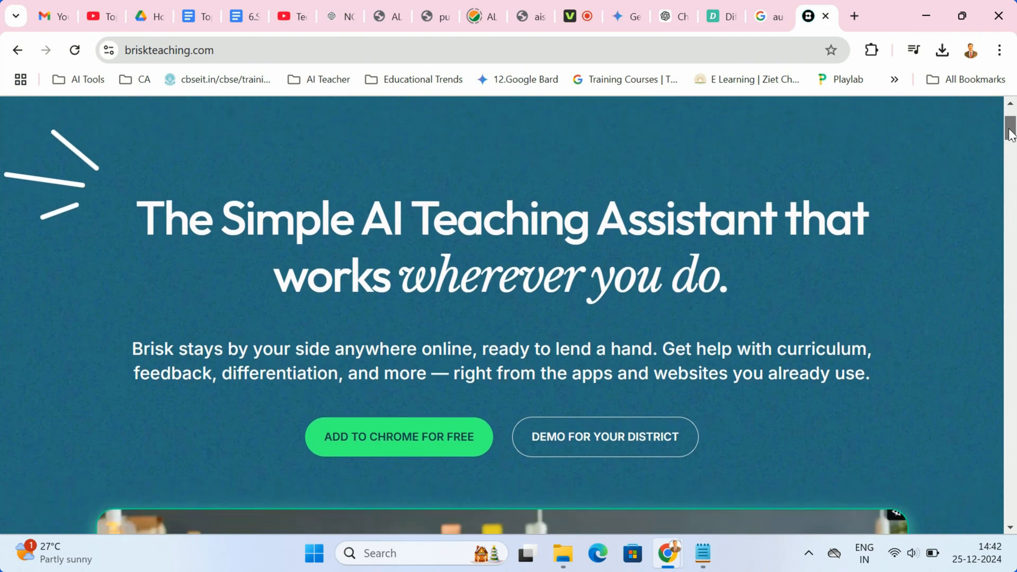
scroll(down, 3)
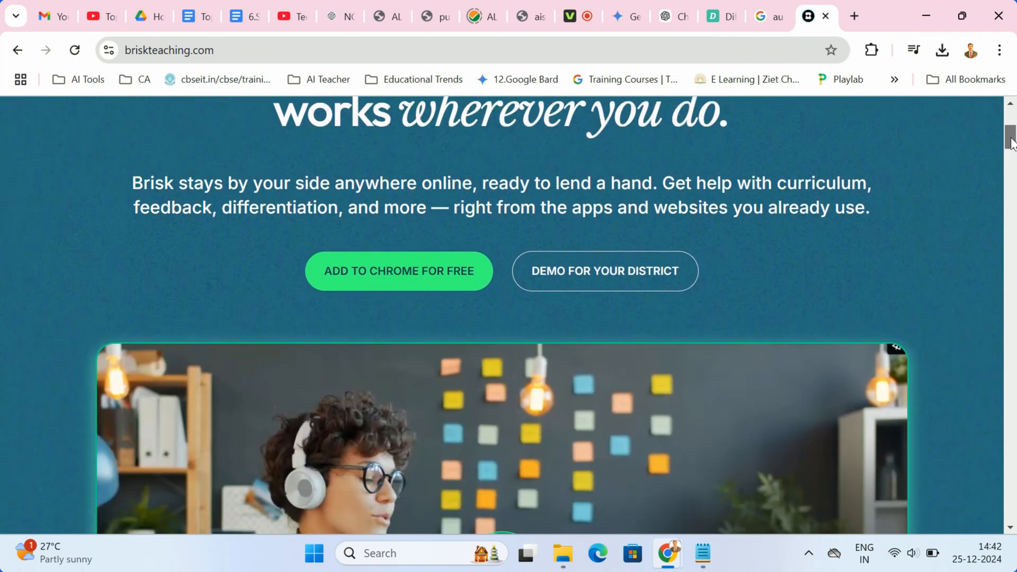
scroll(down, 3)
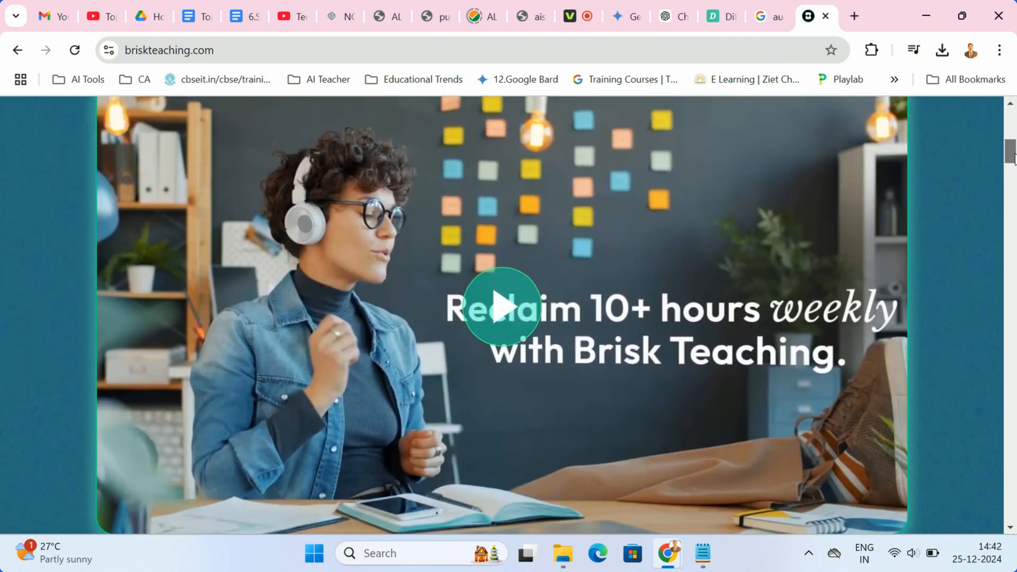
scroll(down, 3)
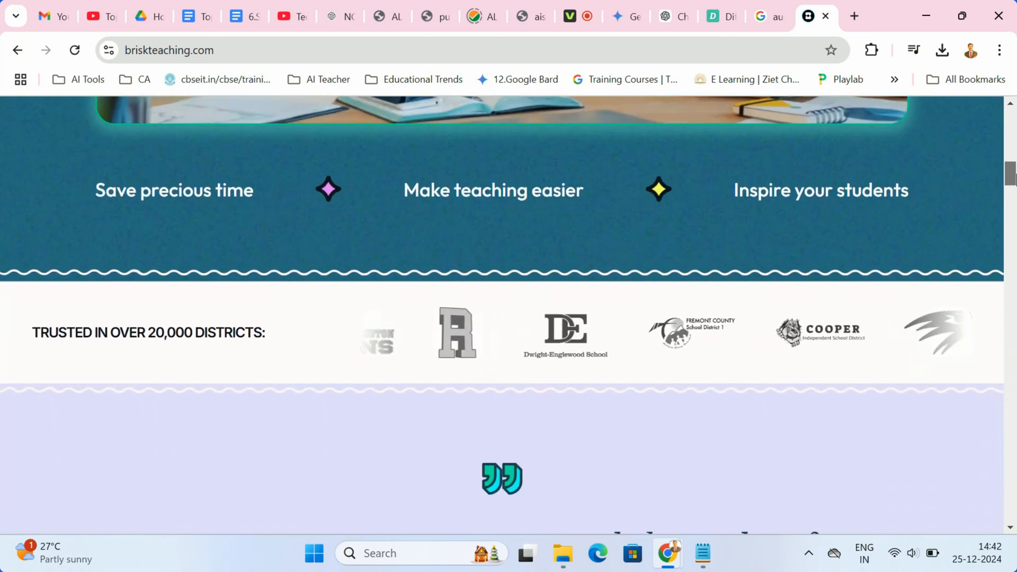
scroll(down, 3)
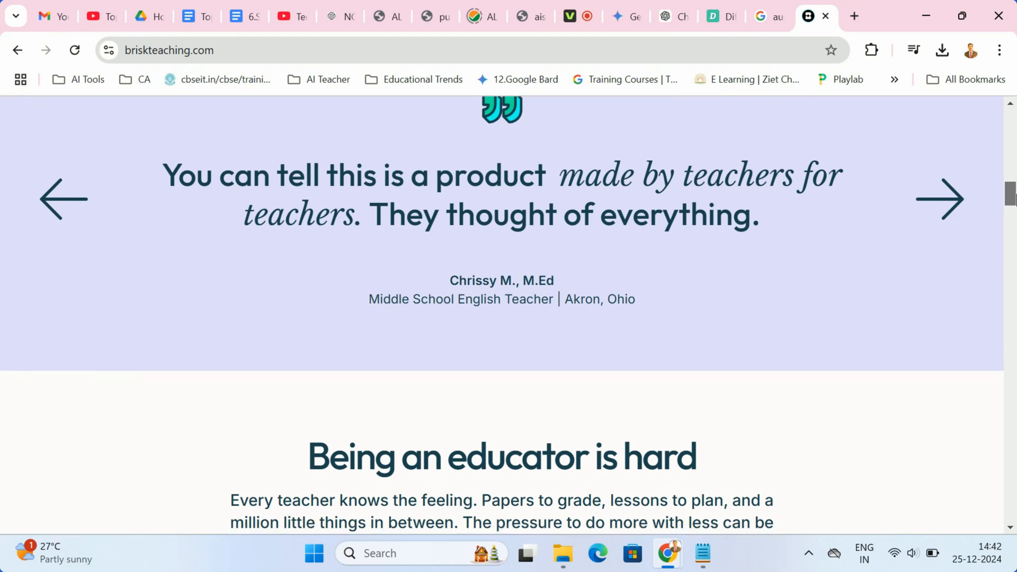
scroll(down, 3)
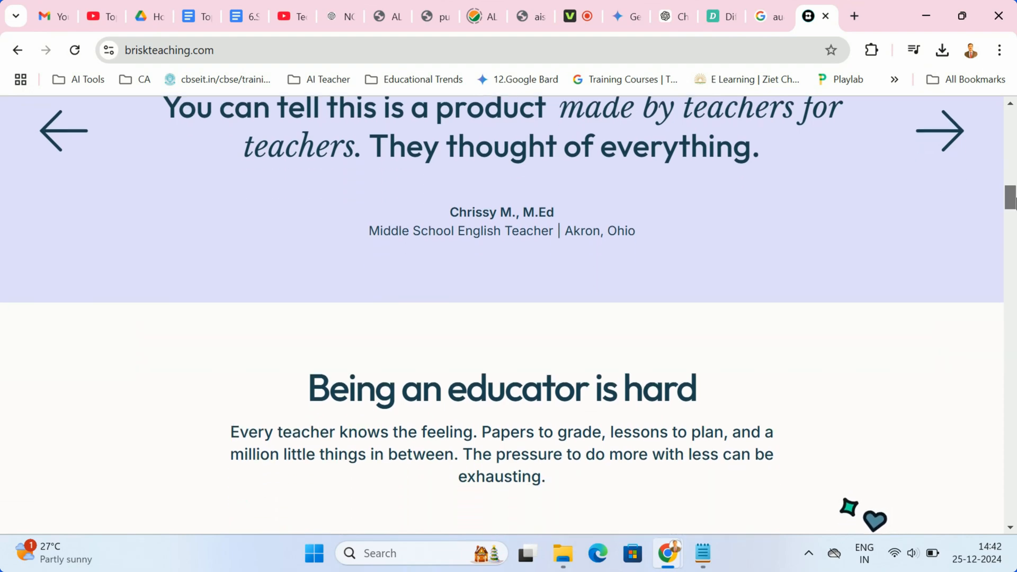
scroll(down, 3)
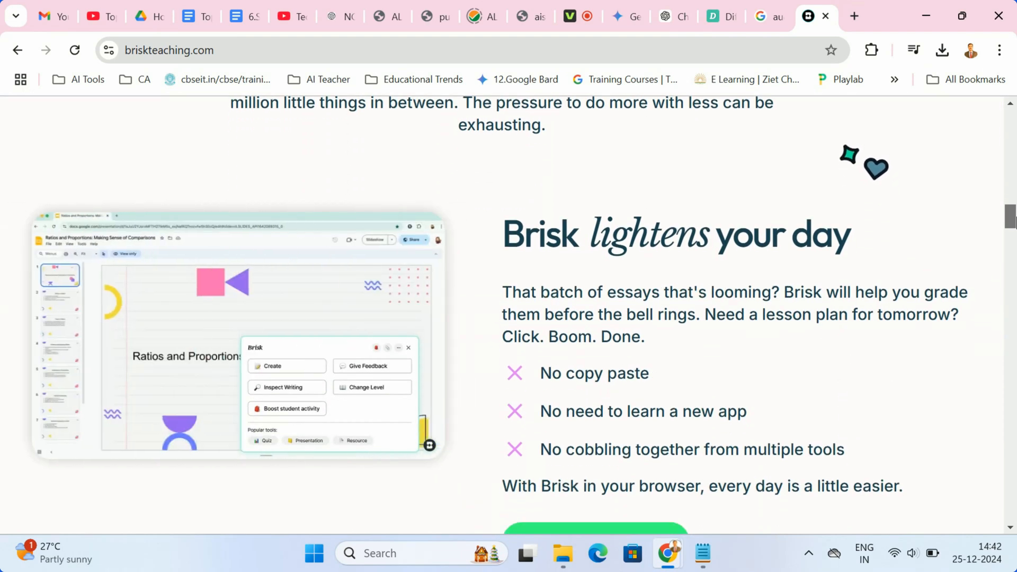
scroll(down, 3)
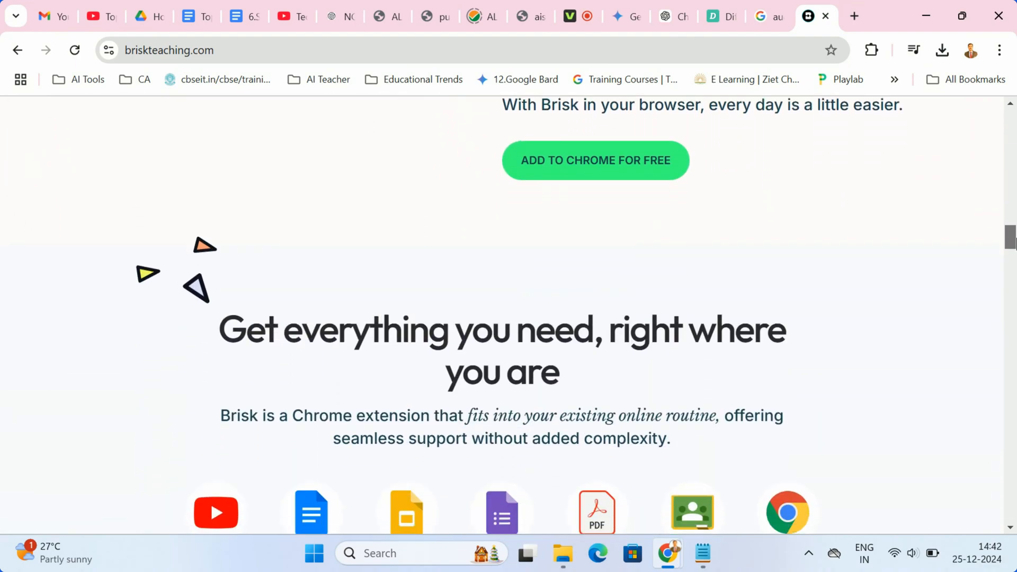
scroll(down, 3)
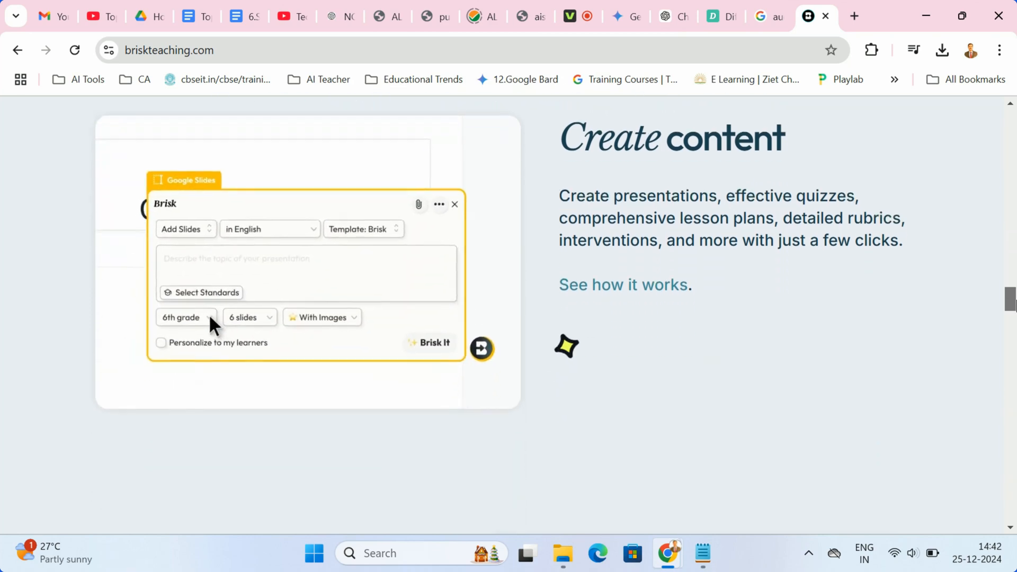
scroll(down, 3)
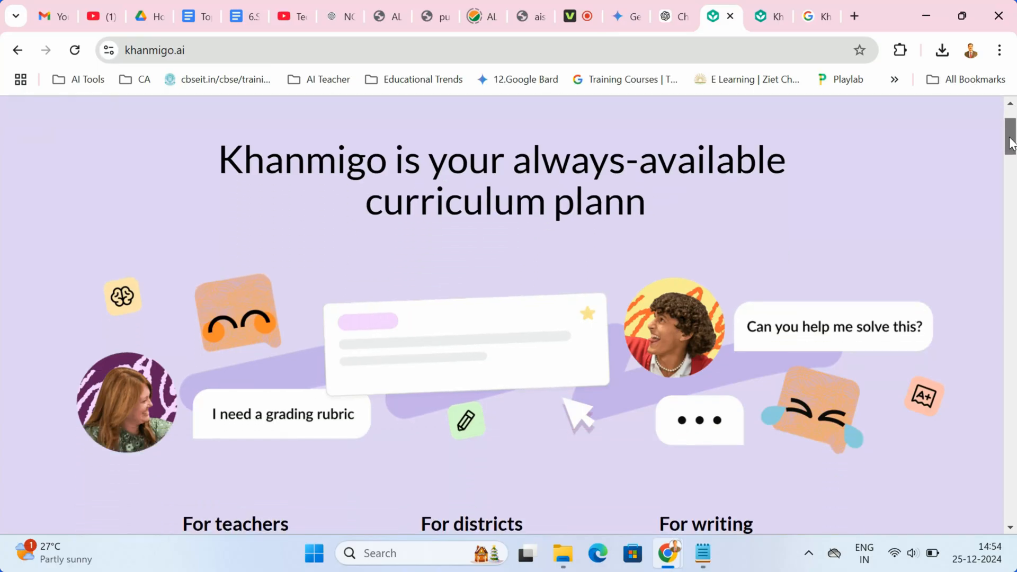
Step: Scroll through Khanmigo's For teachers, learners and parents sections, then go to Khanmigo Tools
scroll(down, 3)
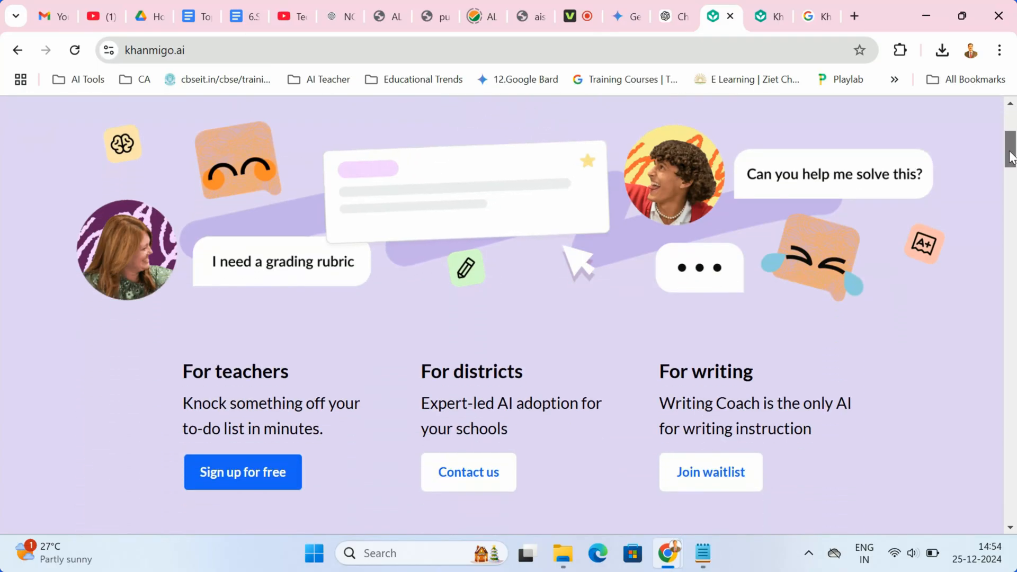
scroll(down, 3)
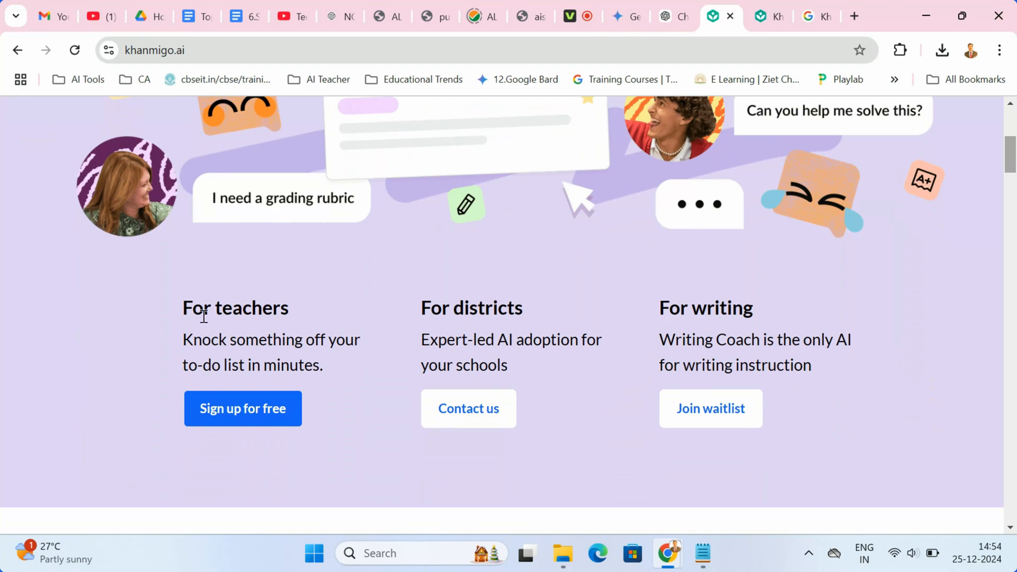
mouse_move(1011, 184)
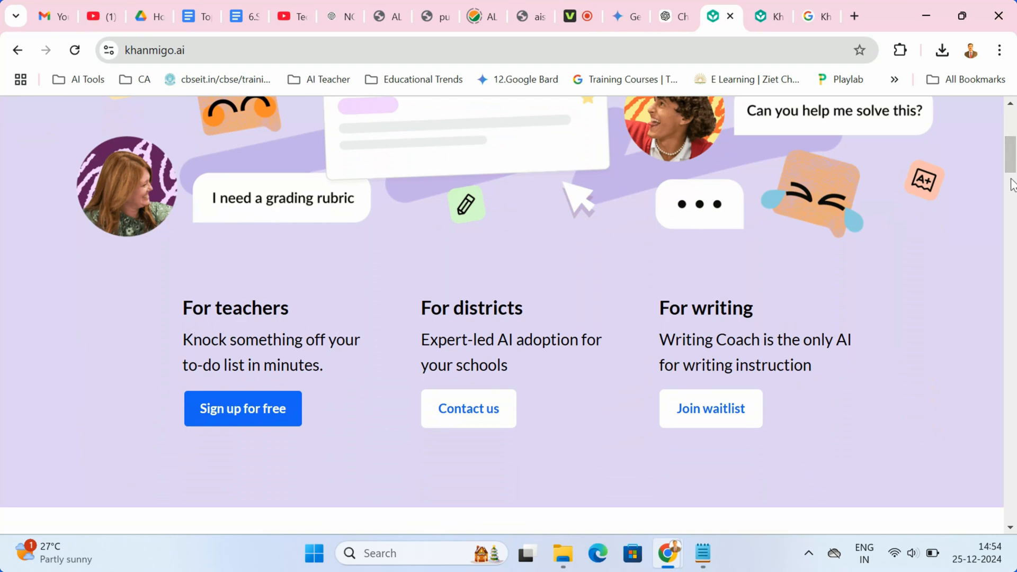
scroll(down, 3)
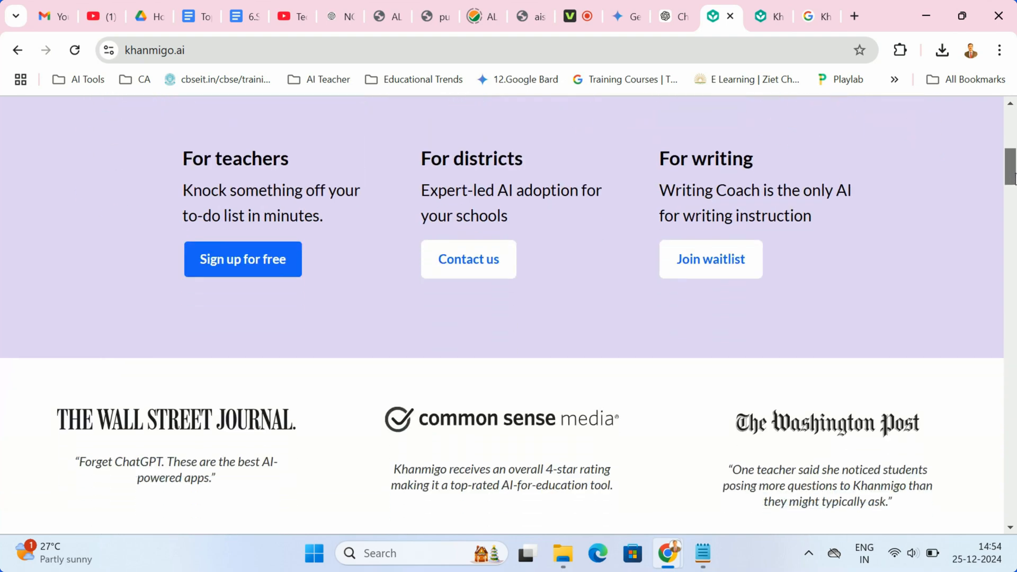
scroll(down, 3)
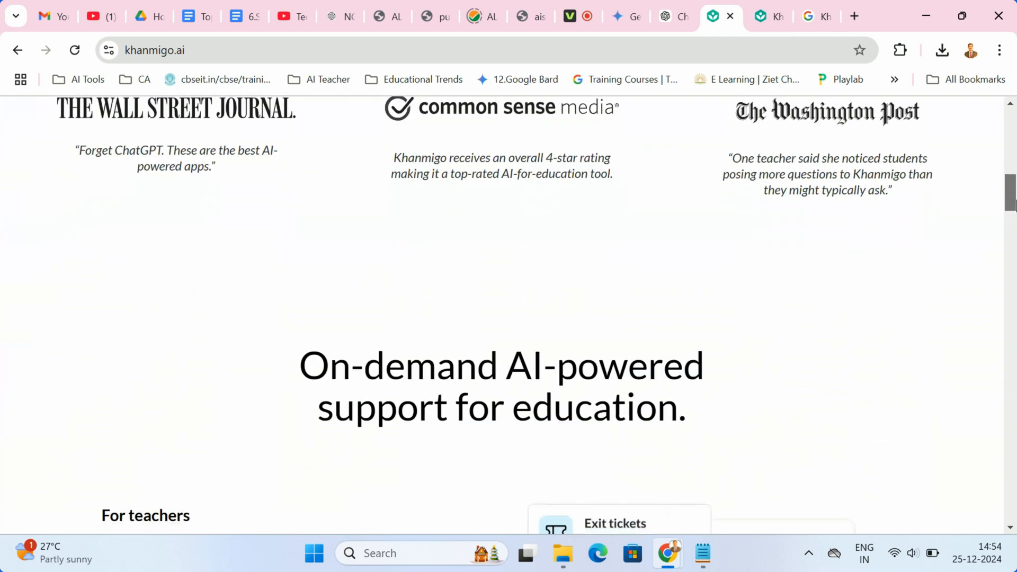
scroll(down, 3)
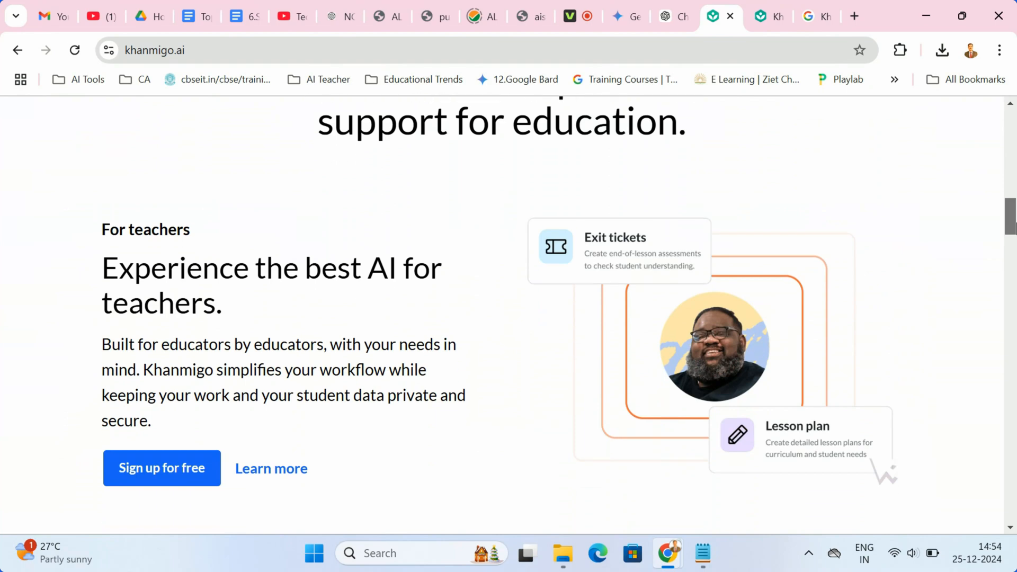
scroll(down, 3)
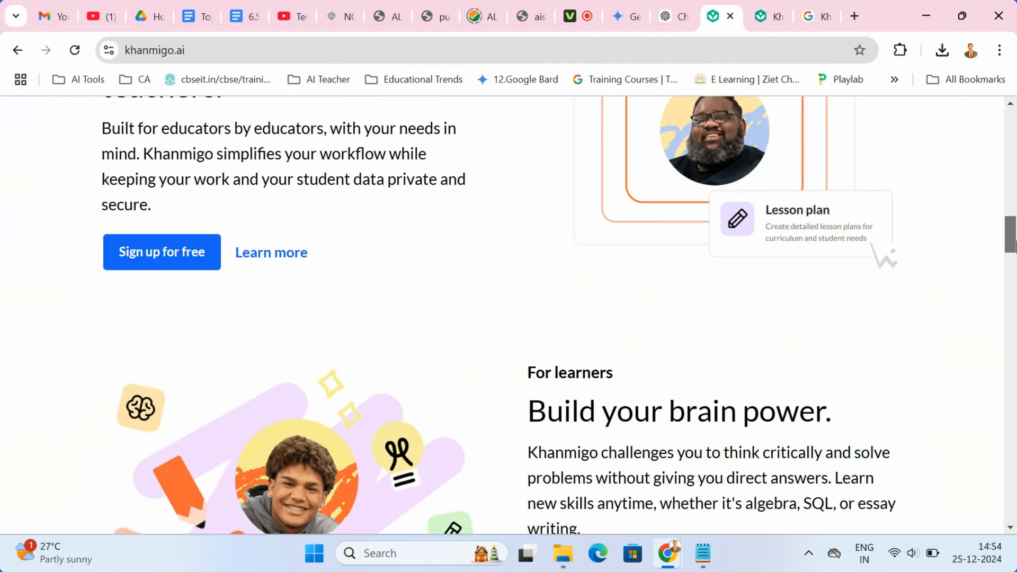
scroll(down, 3)
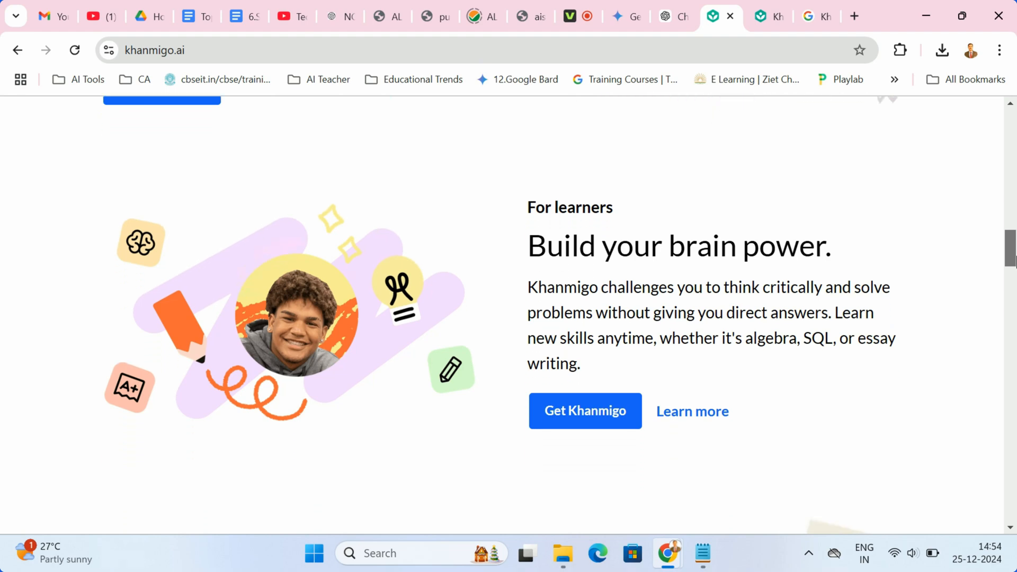
scroll(down, 3)
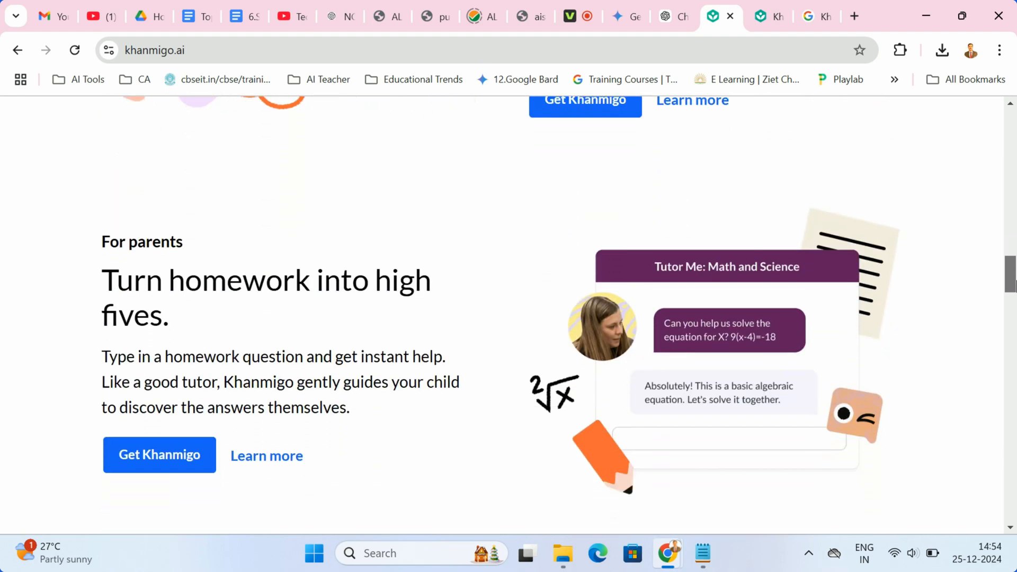
click(159, 454)
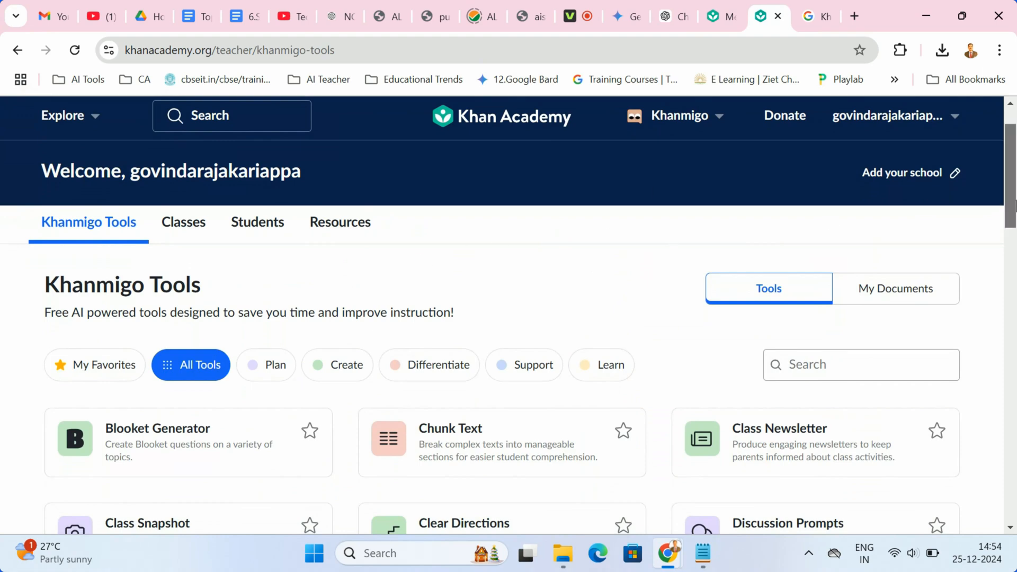
Step: Scroll the Khanmigo Tools page listing free AI tools for teachers
scroll(down, 3)
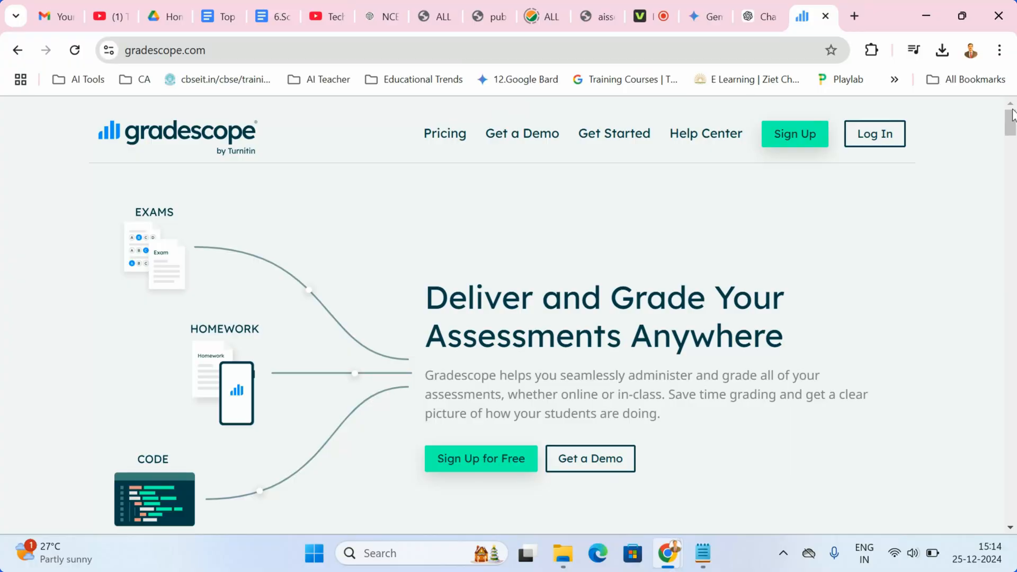
Step: View Gradescope's graded Economics example and scroll to the Use Your Existing Assignments section
scroll(down, 3)
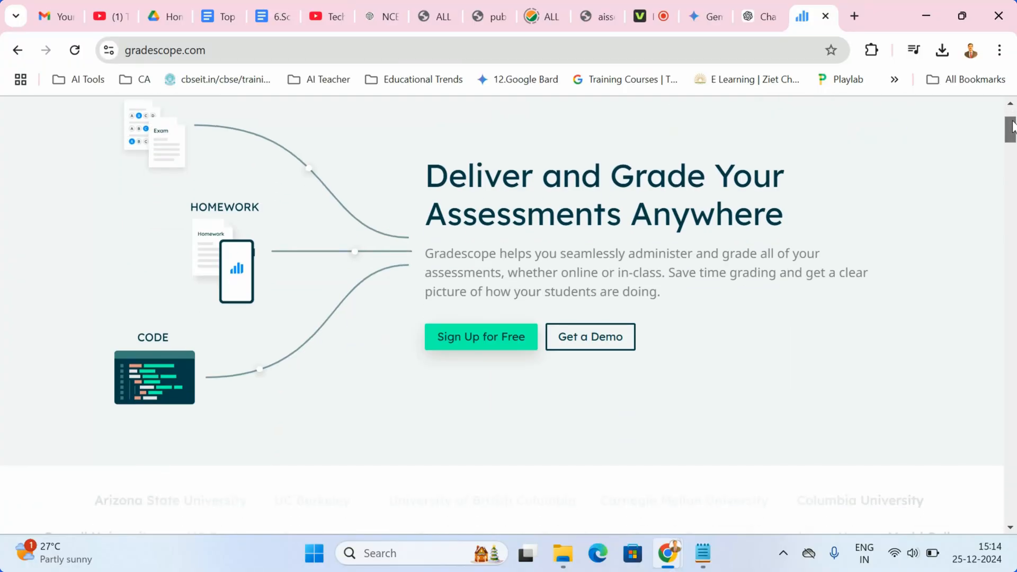
scroll(down, 3)
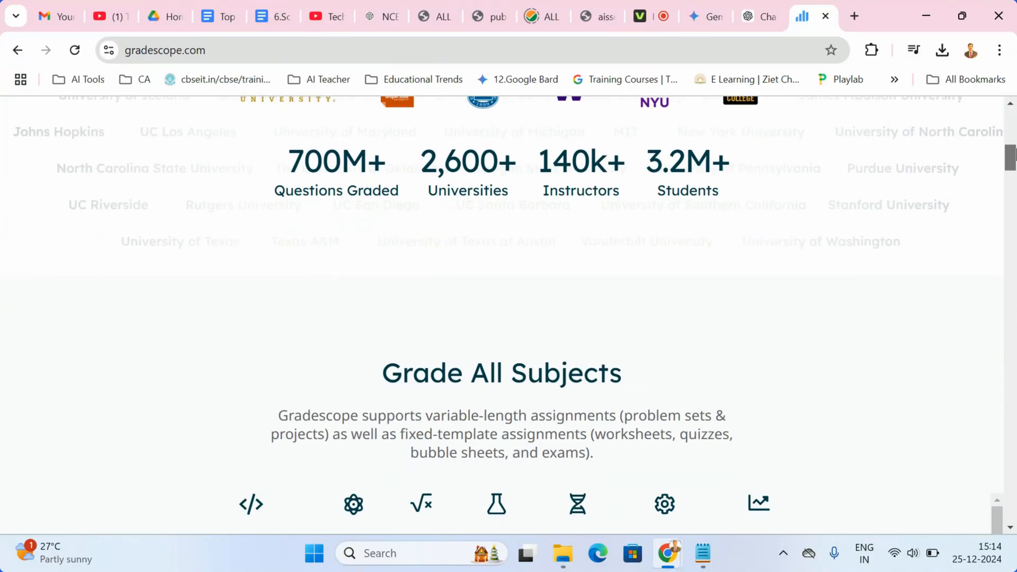
scroll(down, 3)
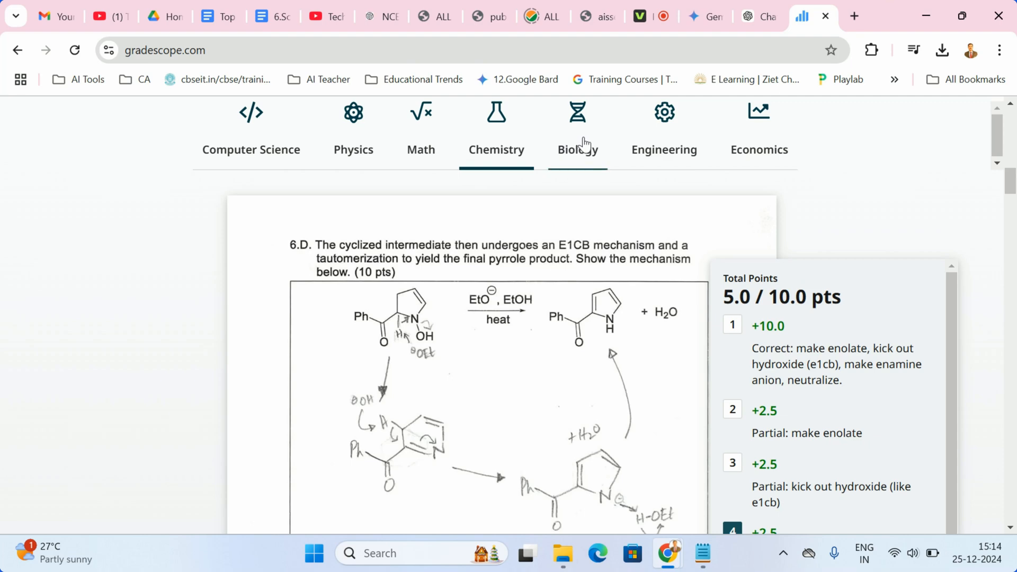
click(663, 150)
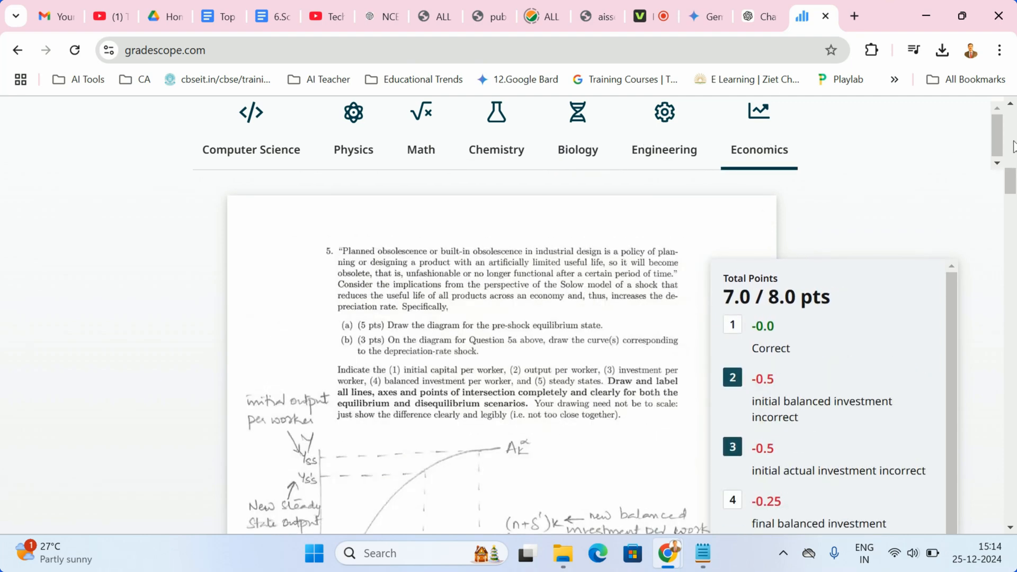
scroll(down, 3)
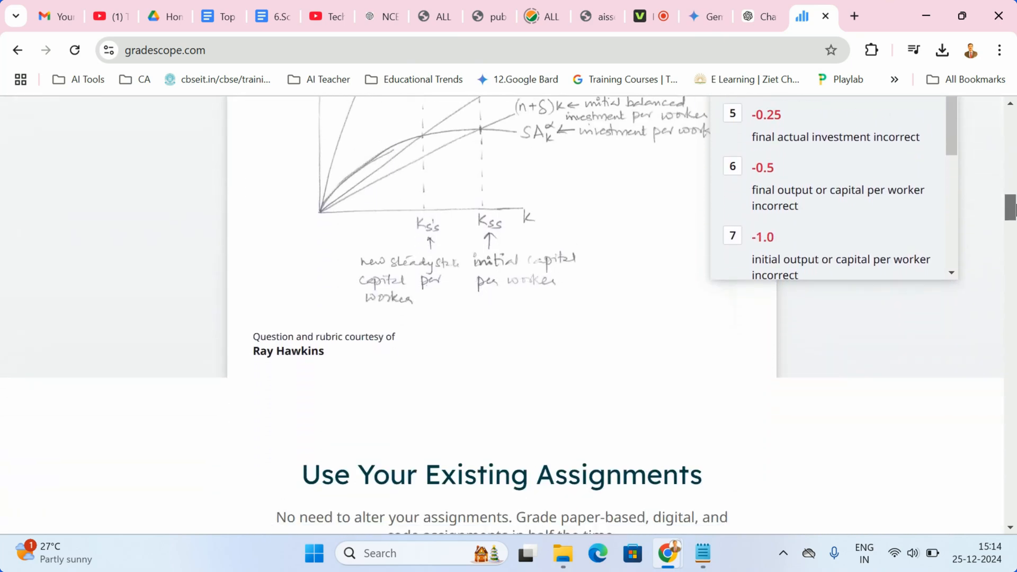
scroll(down, 3)
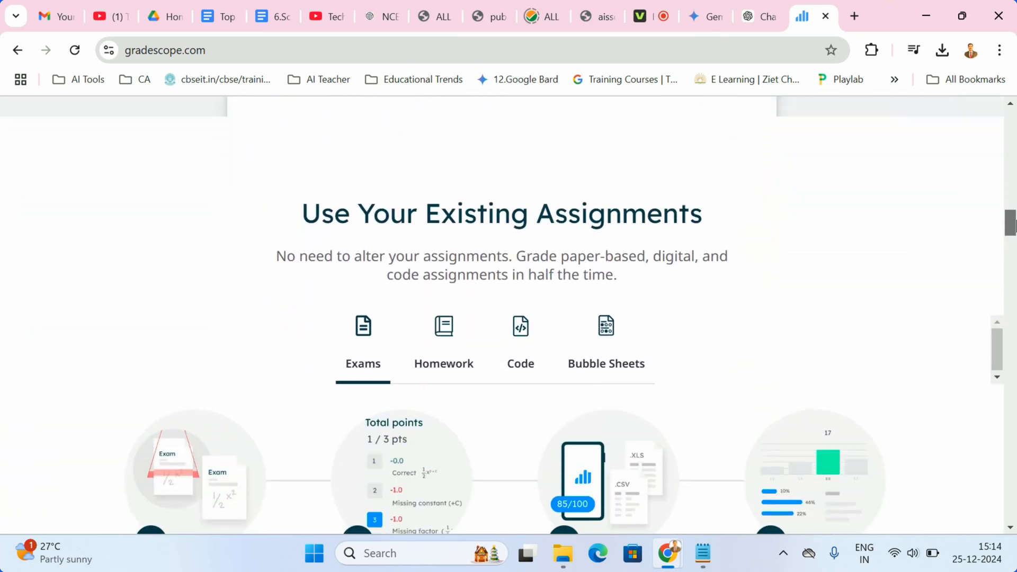
scroll(down, 3)
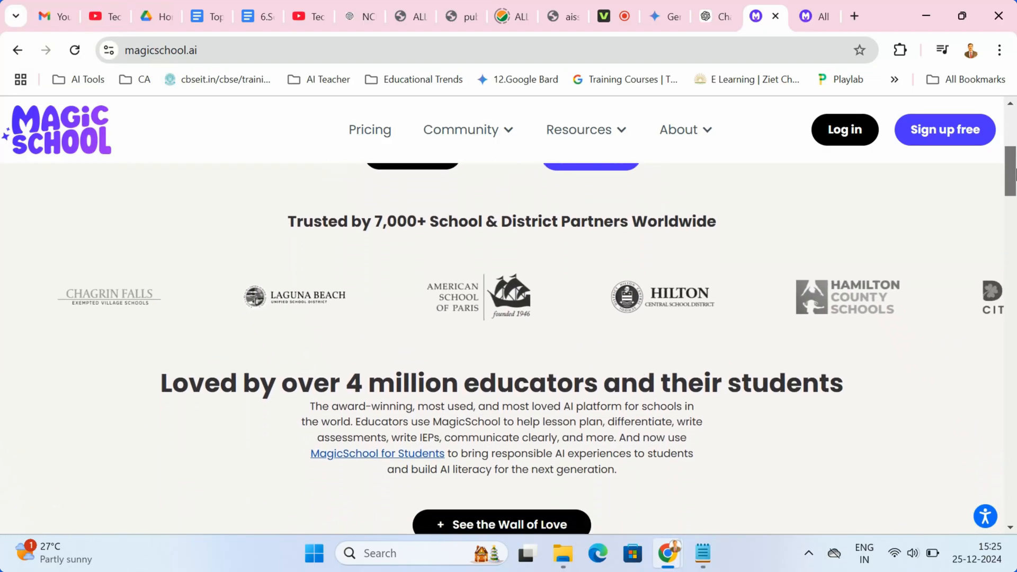
Step: Scroll the MagicSchool homepage through its platform and AI tools sections to the privacy commitments
scroll(down, 3)
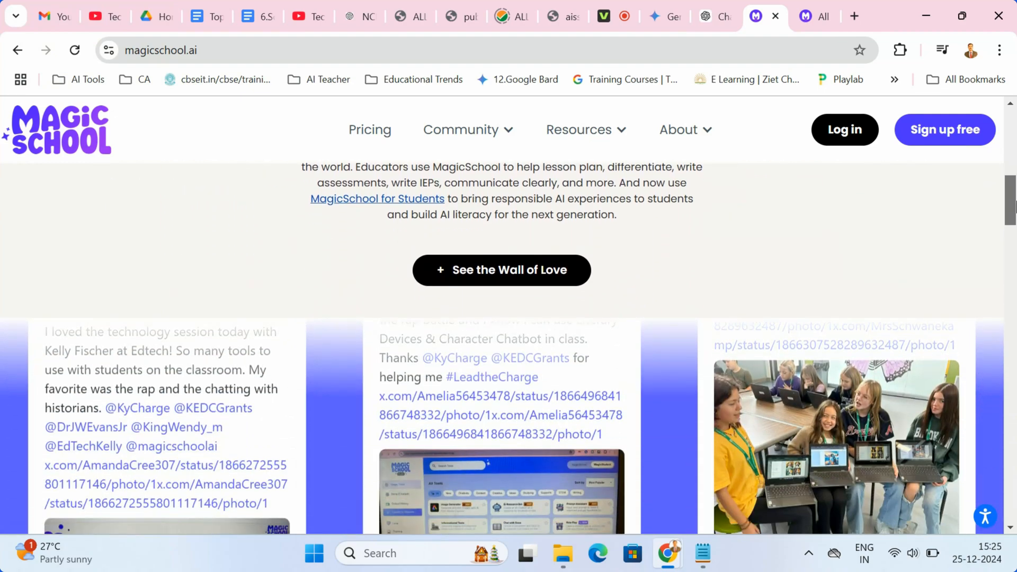
scroll(down, 3)
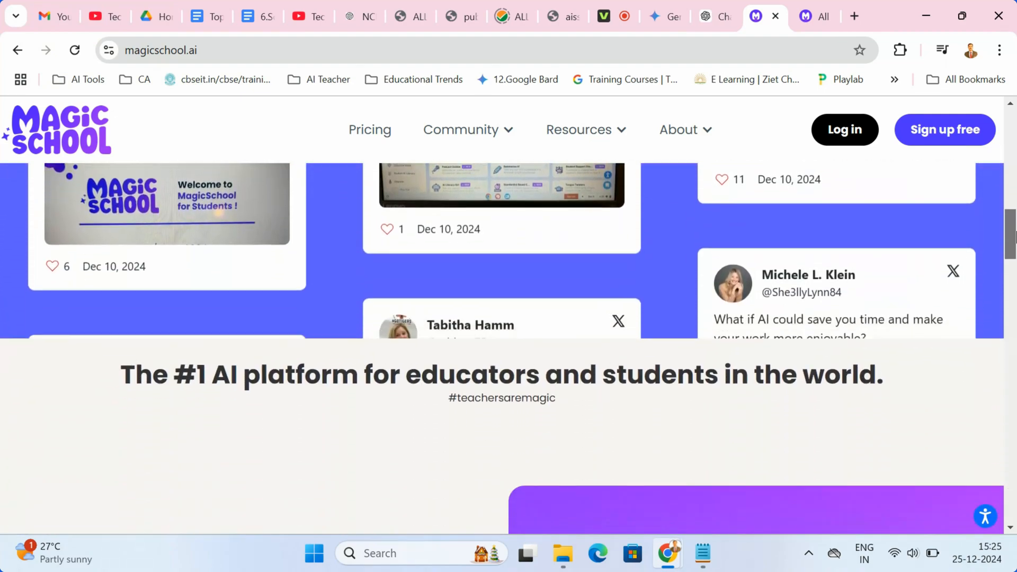
scroll(down, 3)
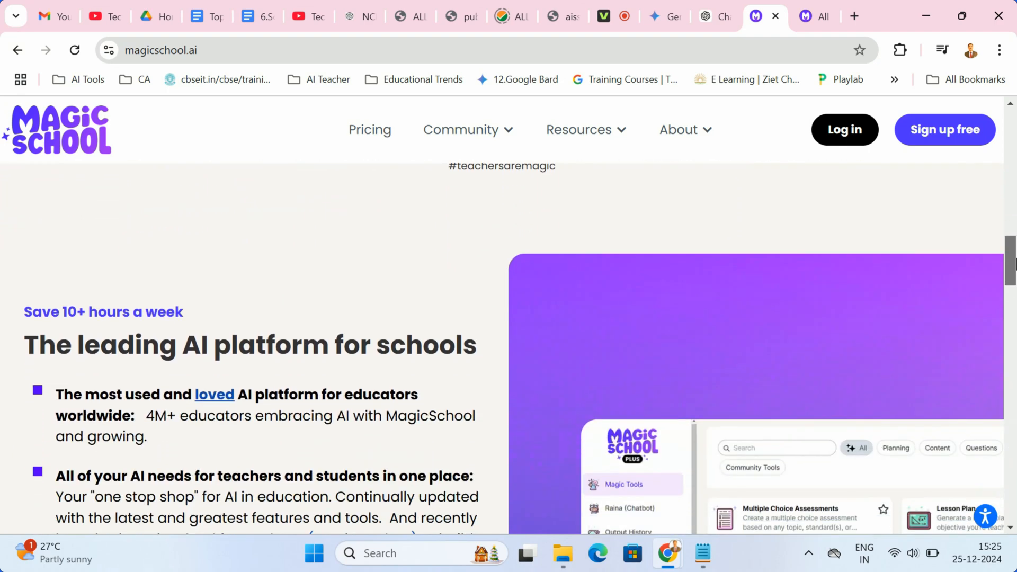
scroll(down, 3)
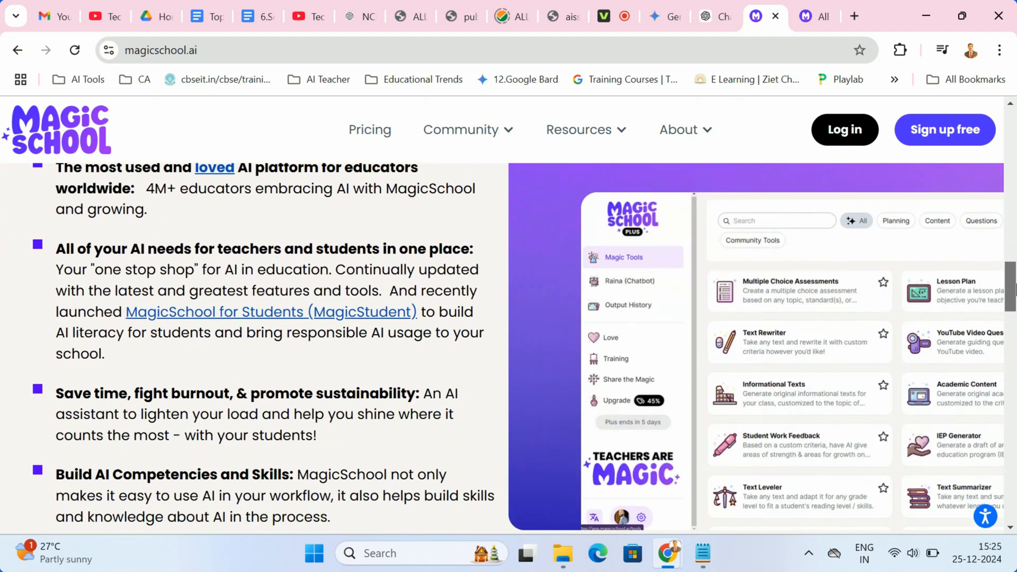
scroll(down, 3)
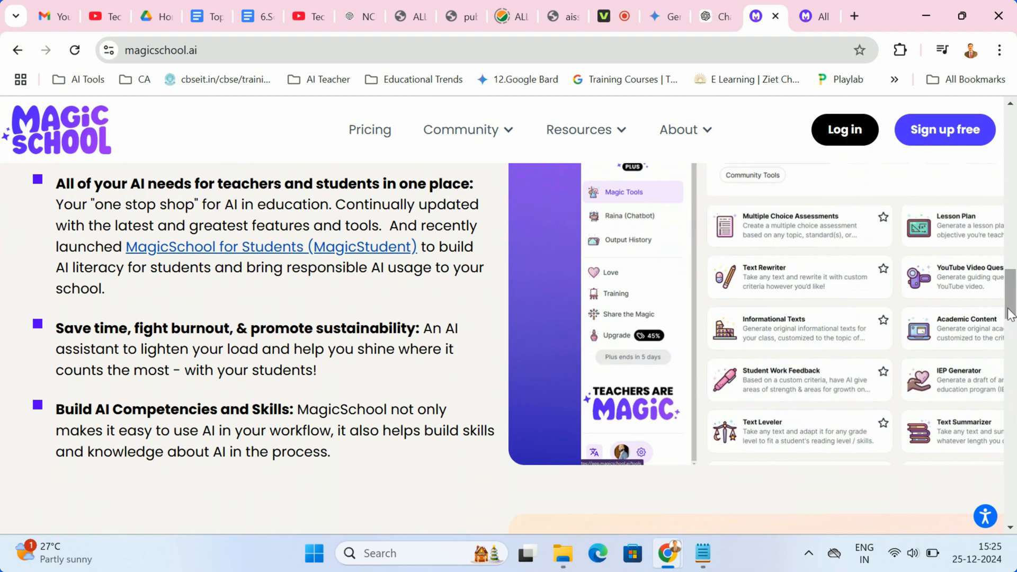
scroll(down, 3)
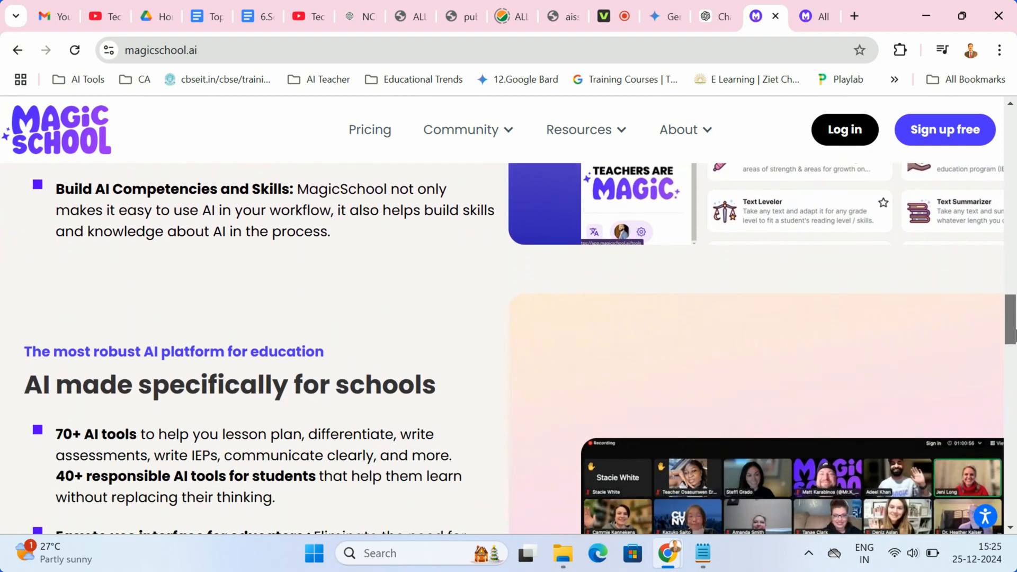
scroll(down, 3)
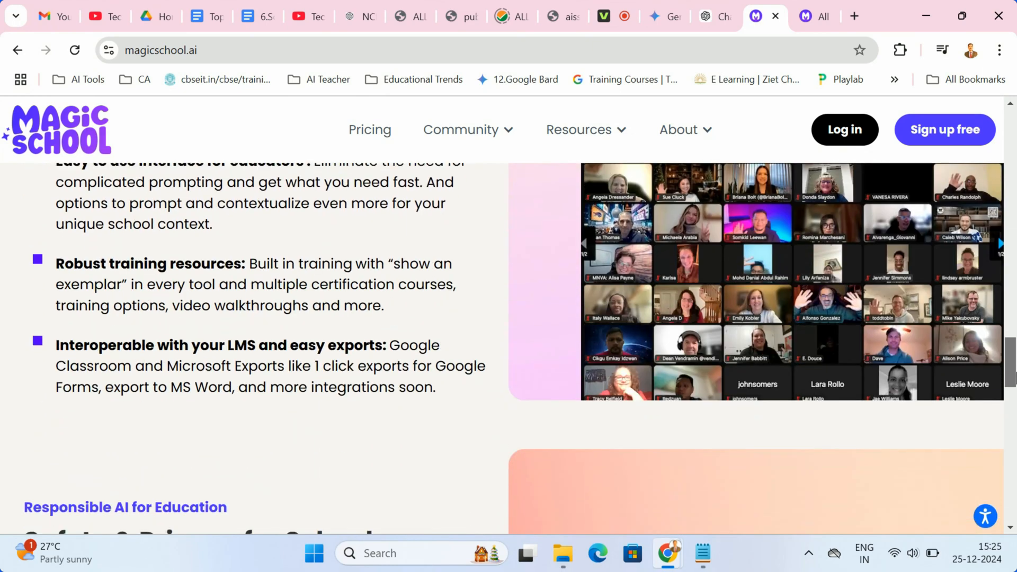
scroll(down, 3)
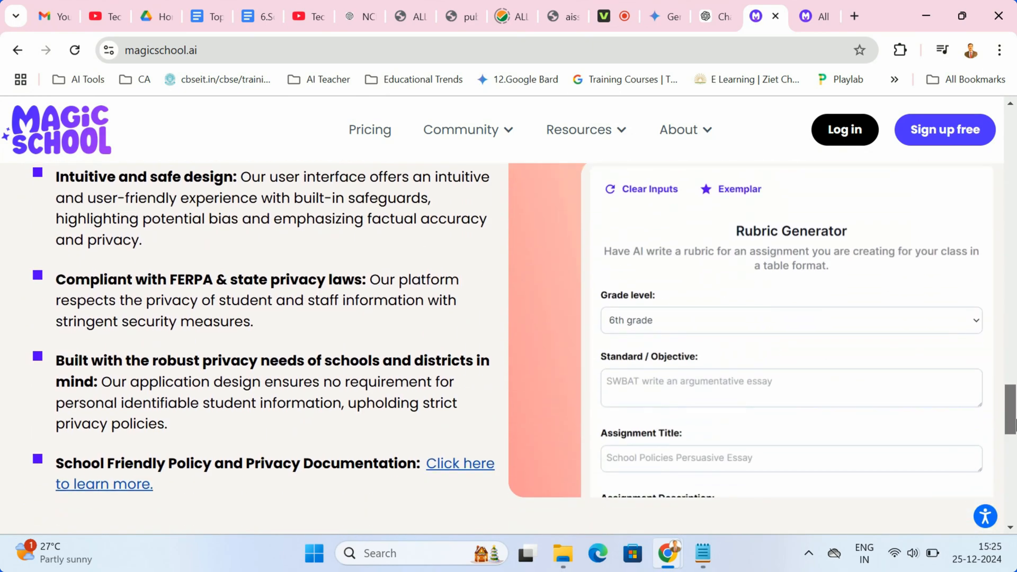
scroll(down, 3)
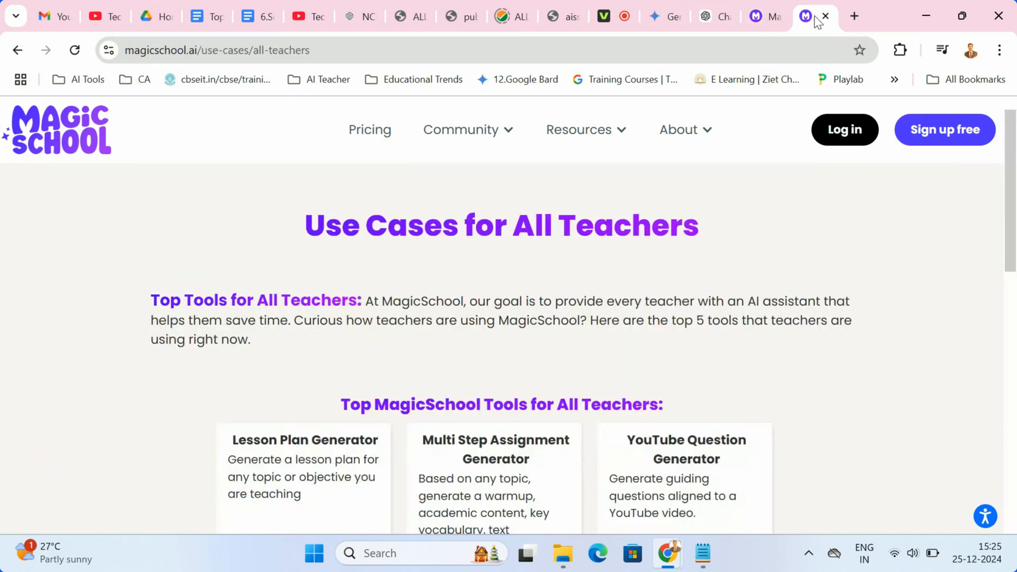
Step: Scroll the Use Cases page through the Top MagicSchool Tools cards to Example Generations
scroll(down, 3)
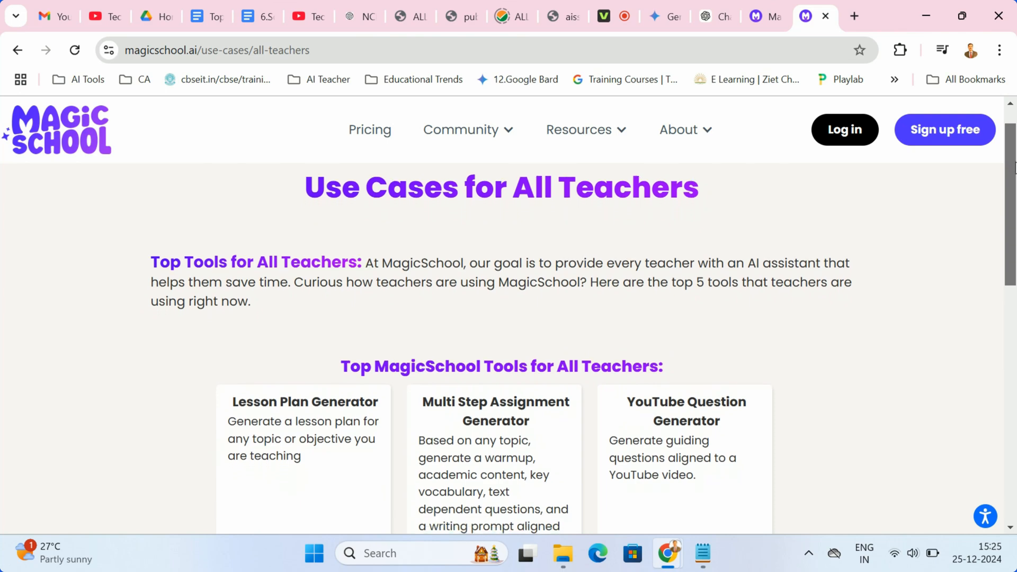
scroll(down, 3)
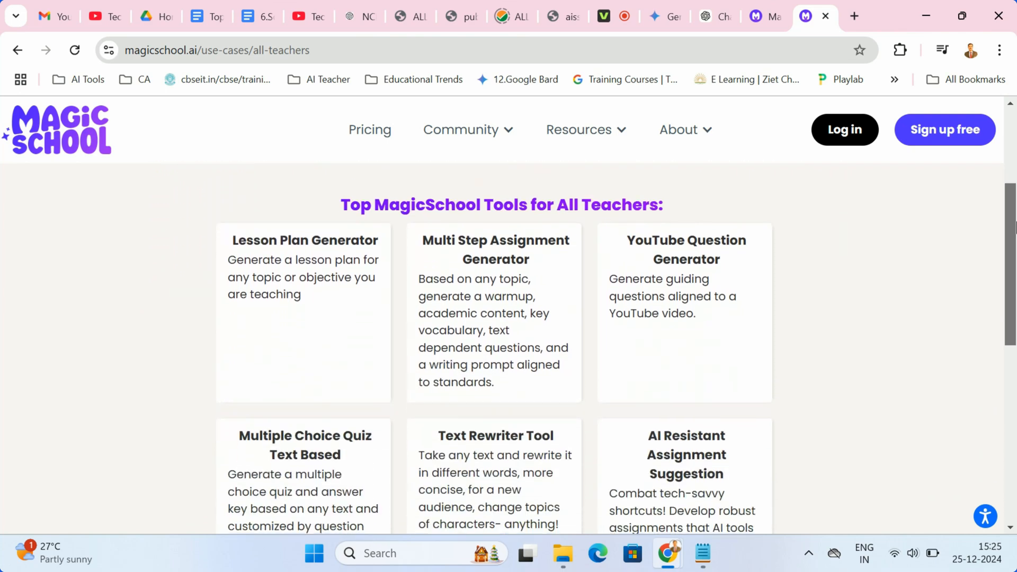
scroll(down, 3)
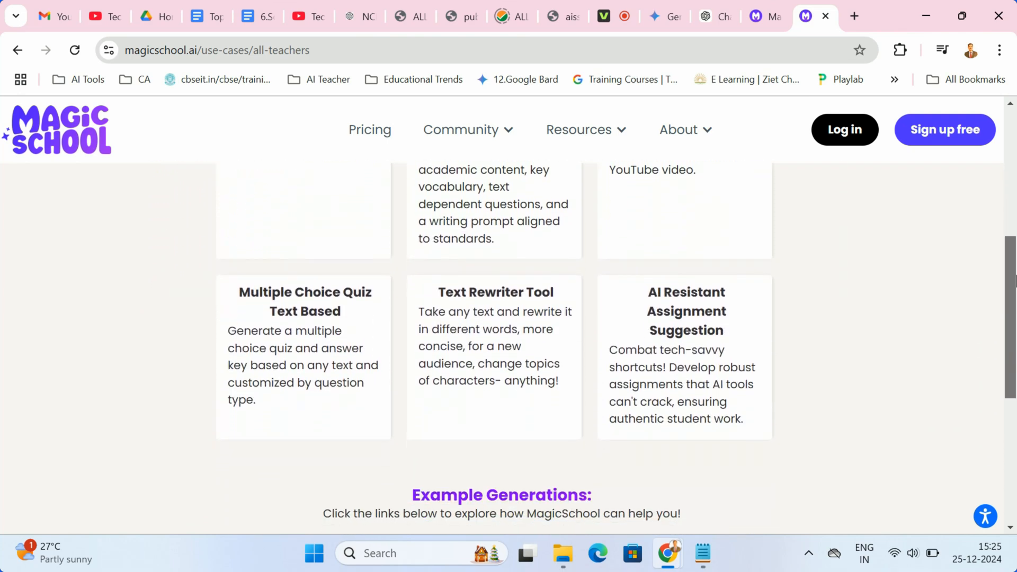
scroll(down, 3)
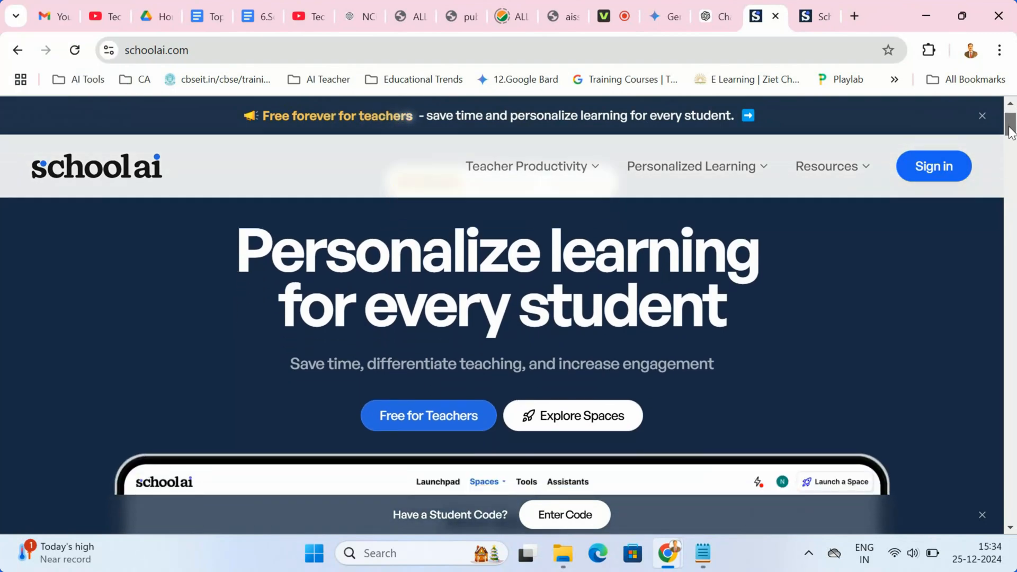
Step: Scroll the SchoolAI homepage from the Spaces preview to 'Personalize learning for every student with Spaces'
scroll(down, 3)
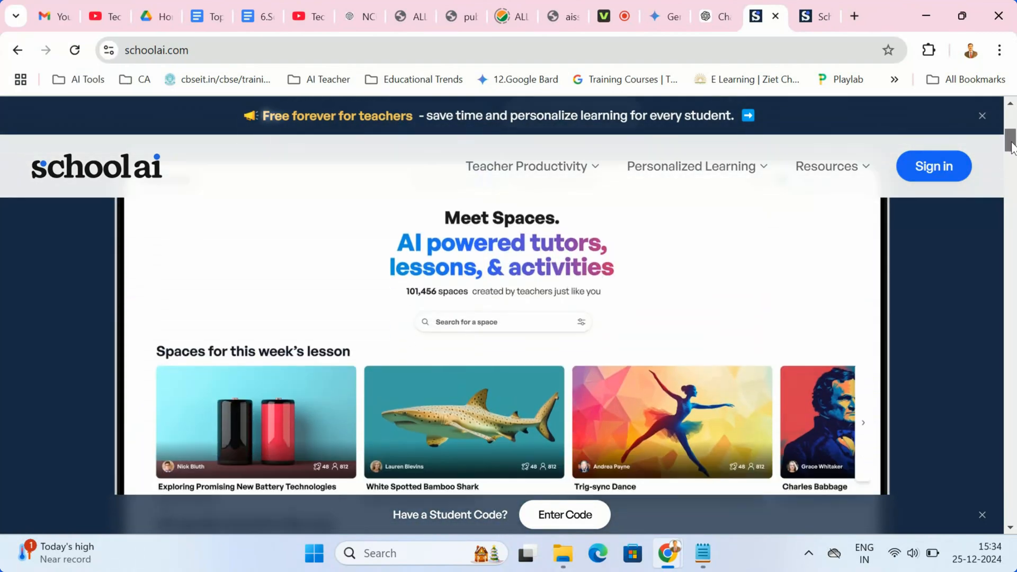
scroll(down, 3)
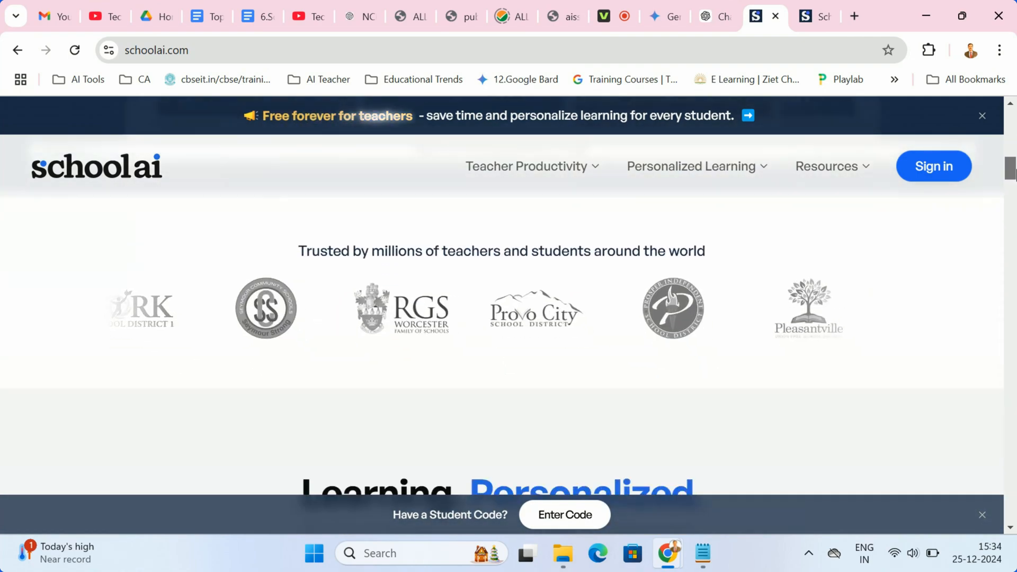
scroll(down, 3)
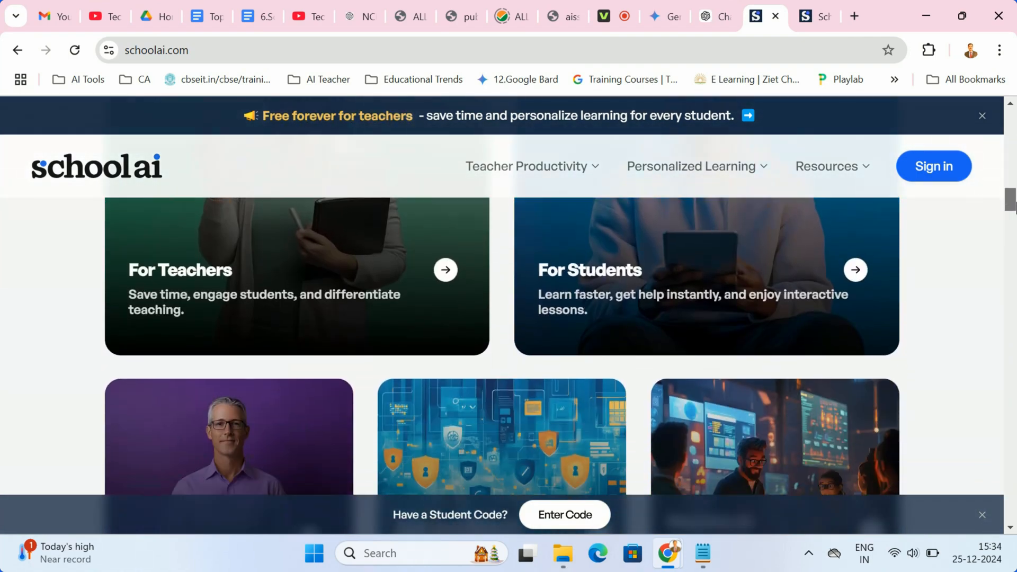
scroll(down, 3)
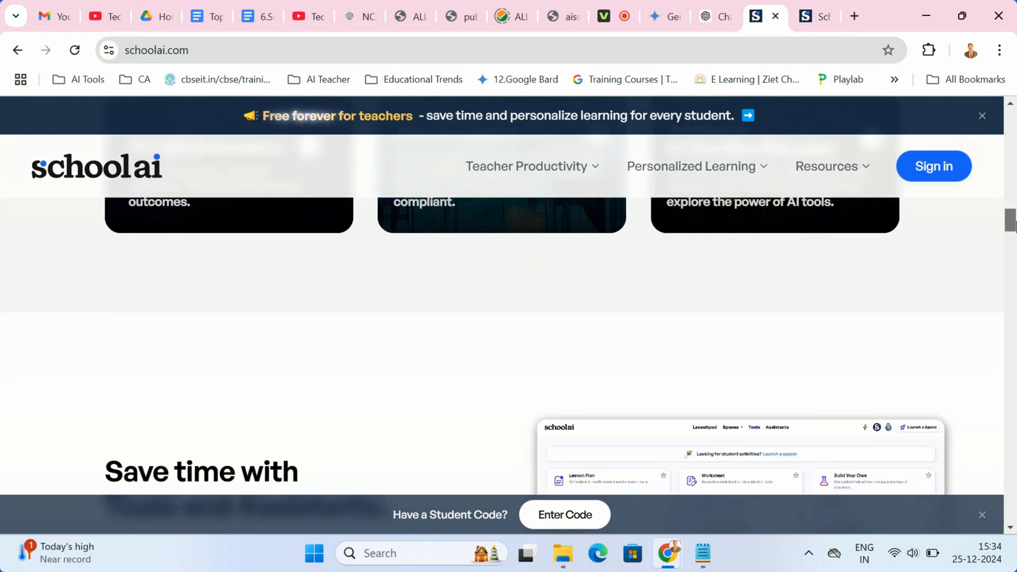
scroll(down, 3)
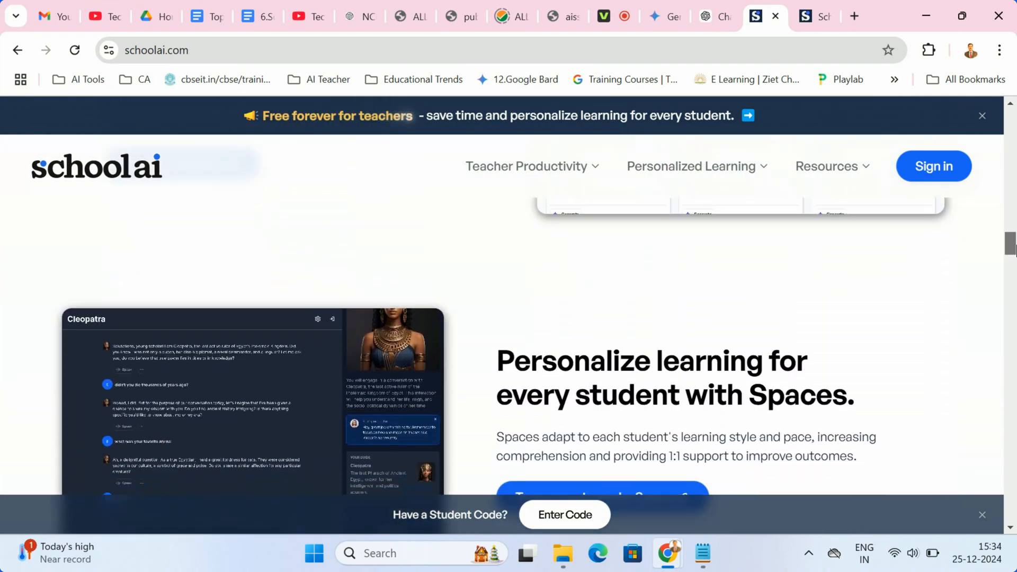
scroll(down, 3)
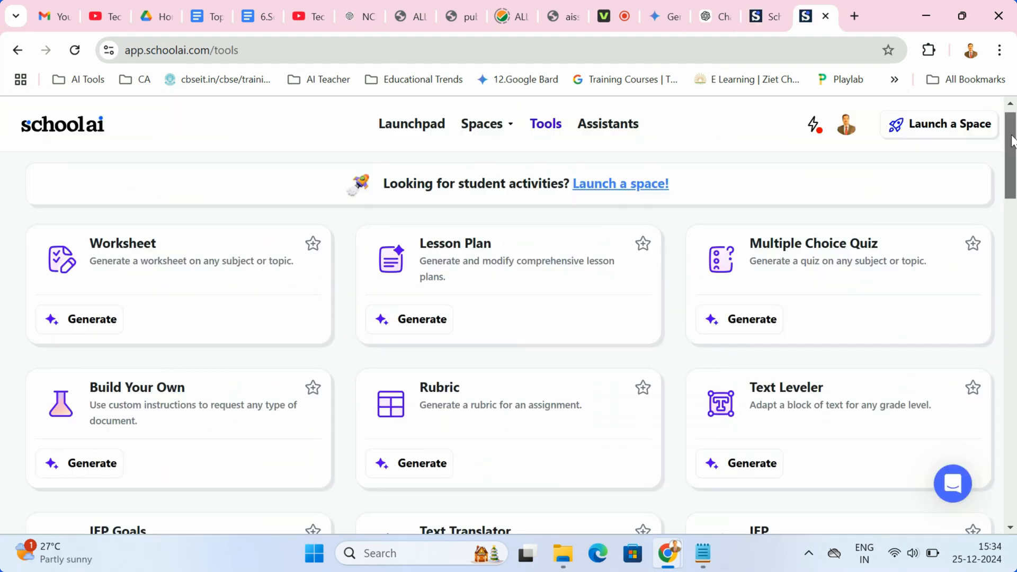
Step: Scroll the SchoolAI Tools grid down to IEP Goals, Text Translator, Vocabulary List and Jokes
scroll(down, 3)
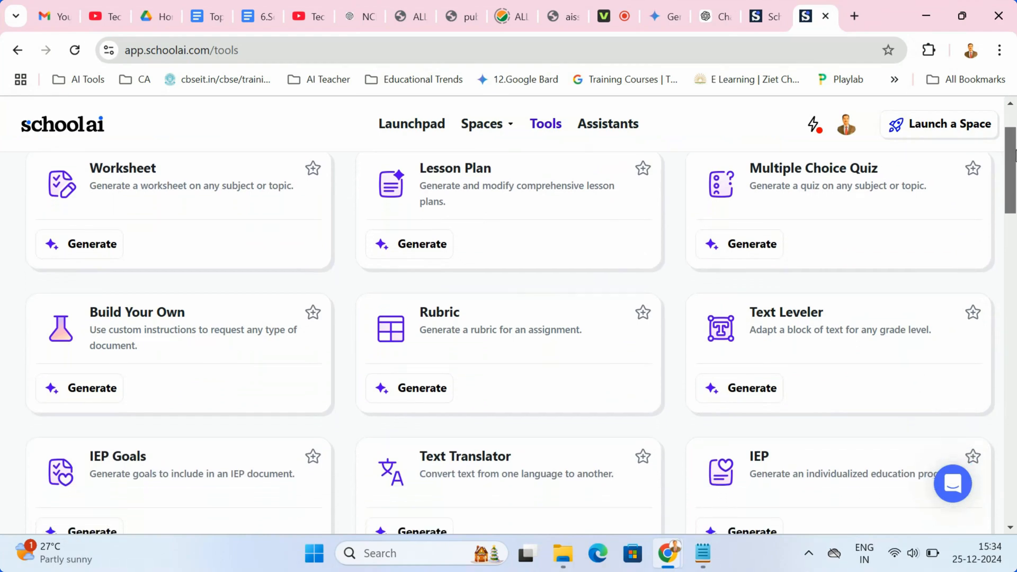
scroll(down, 3)
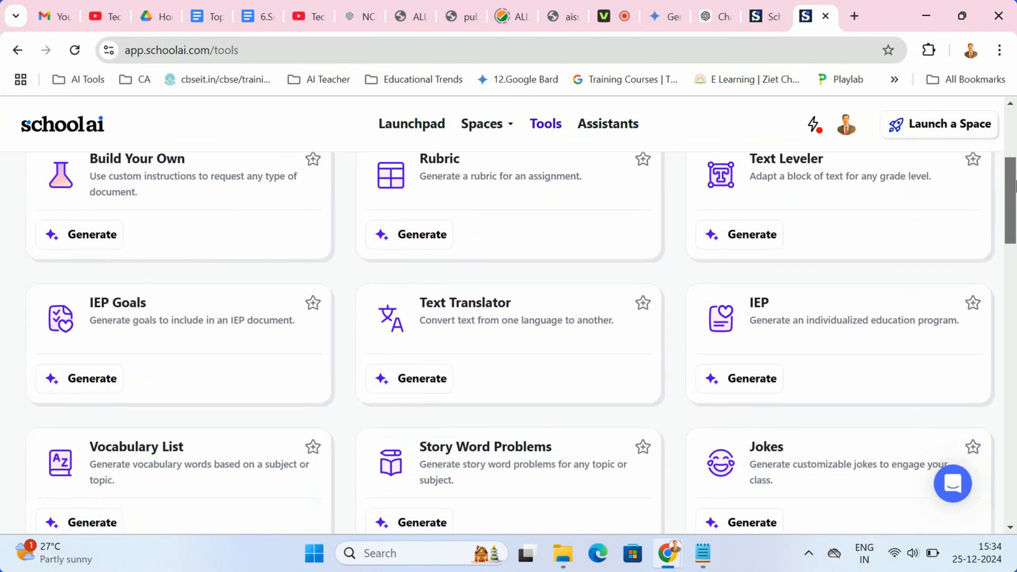